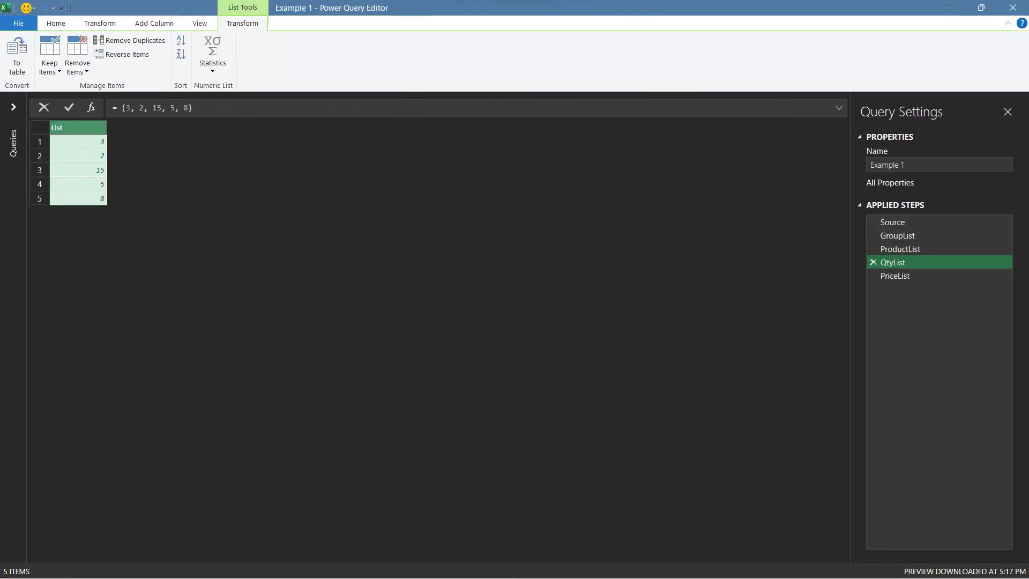
- Add a step wrapping {GroupList, ProductList, QtyList, PriceList} inside Table.FromColumns
click(895, 275)
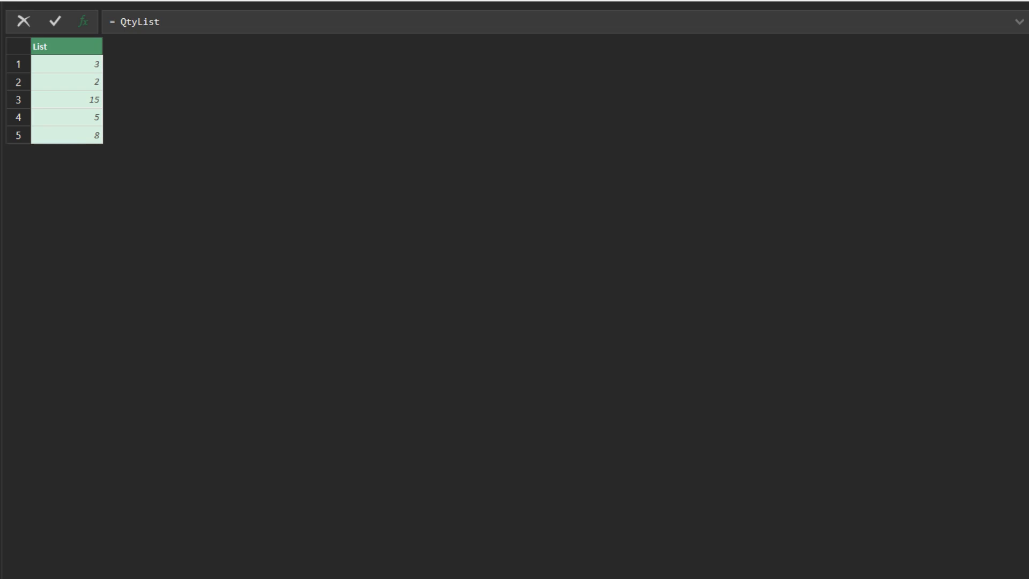
text({})
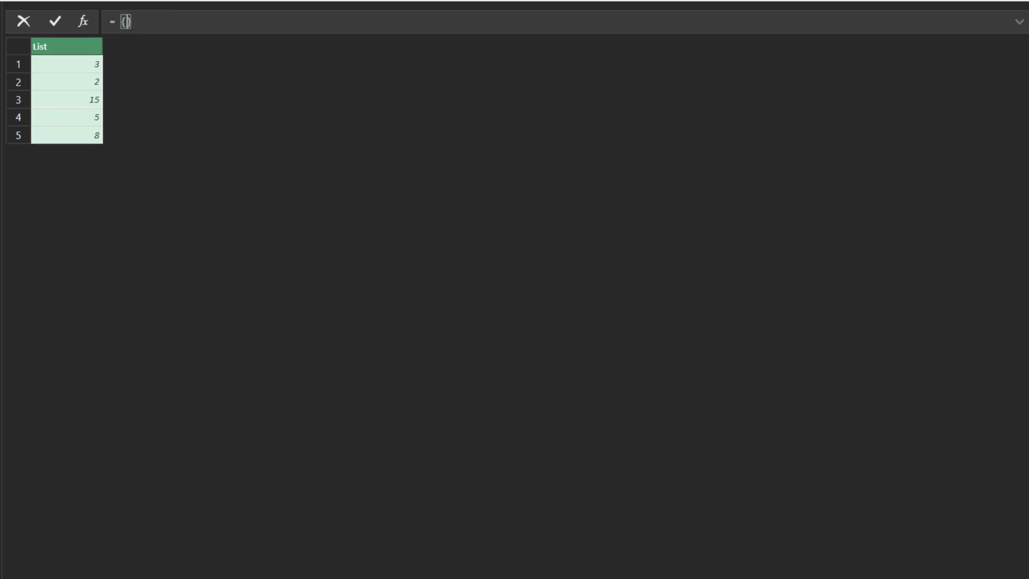
text(GroupList)
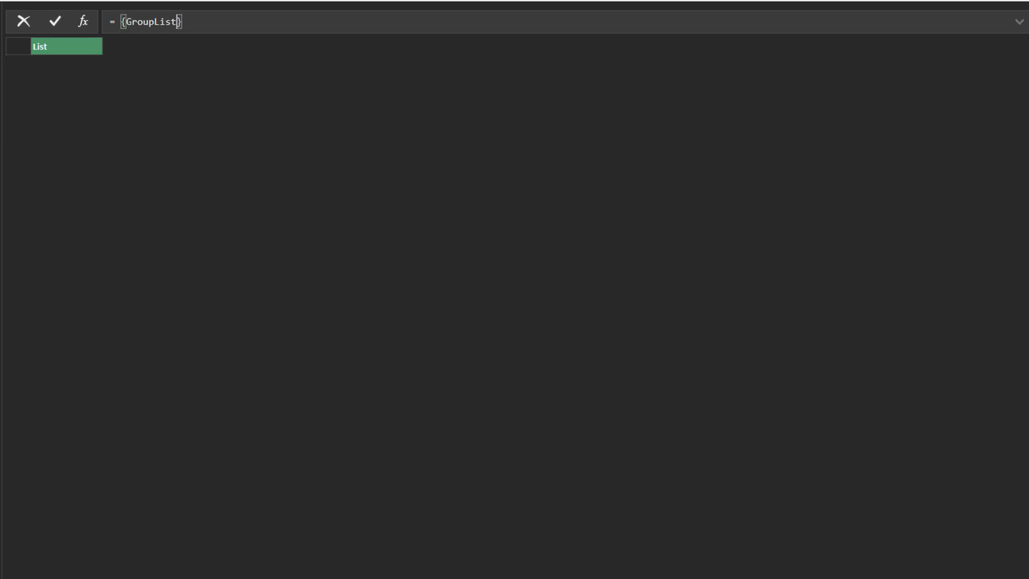
text(, ProductList)
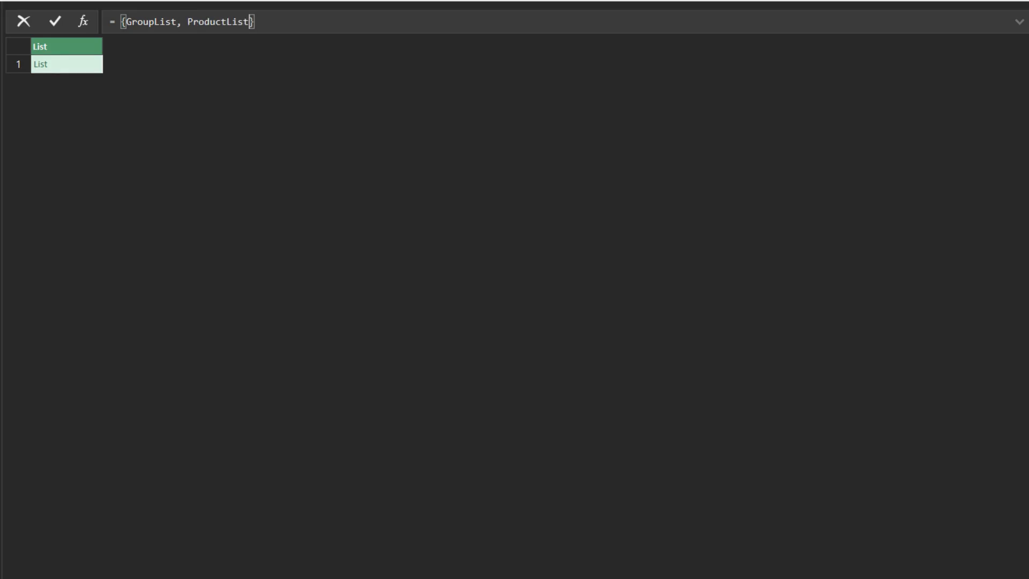
text(, QtyList)
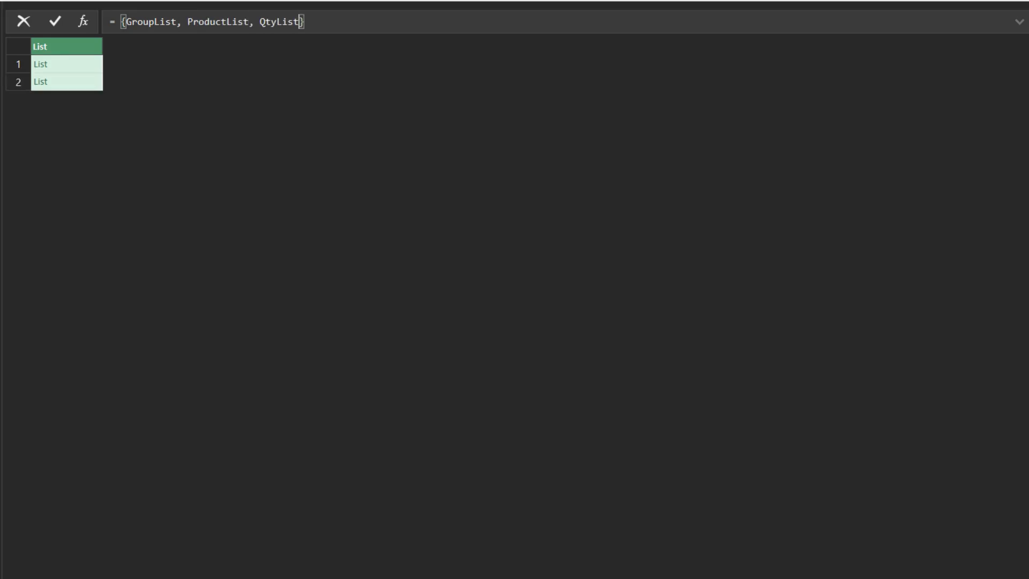
text(, PriceList)
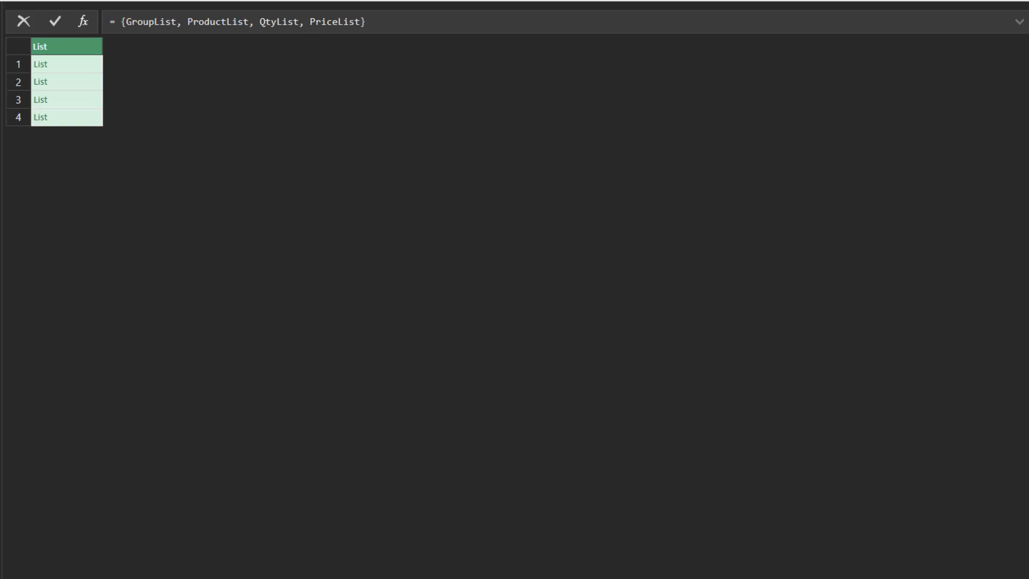
text(Table.FromColumns()
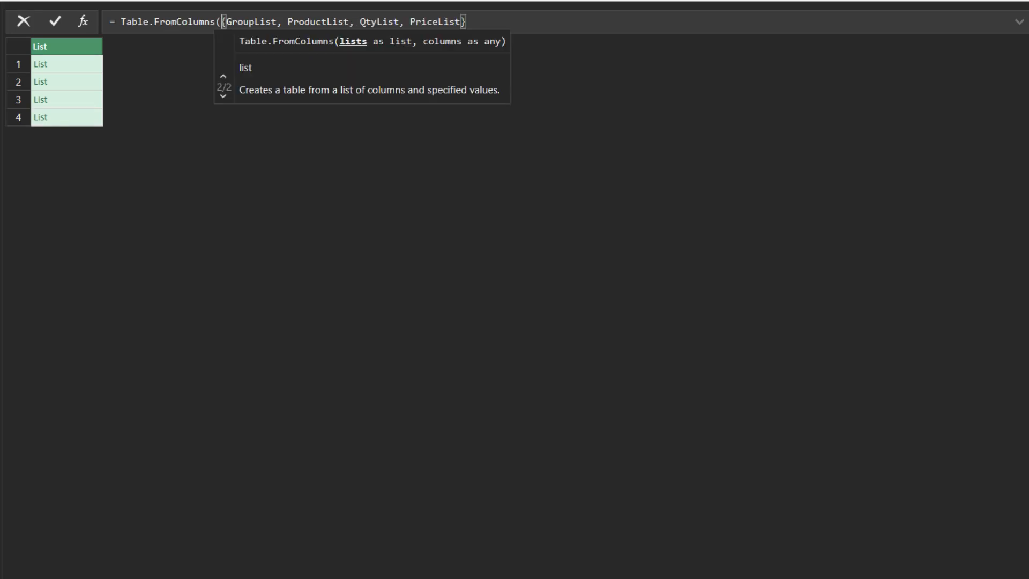
- Apply List.Zip over the four lists, preview its sub-lists, then begin rewriting it as List.Transform(List.Zip({QtyList, PriceList})
click(54, 20)
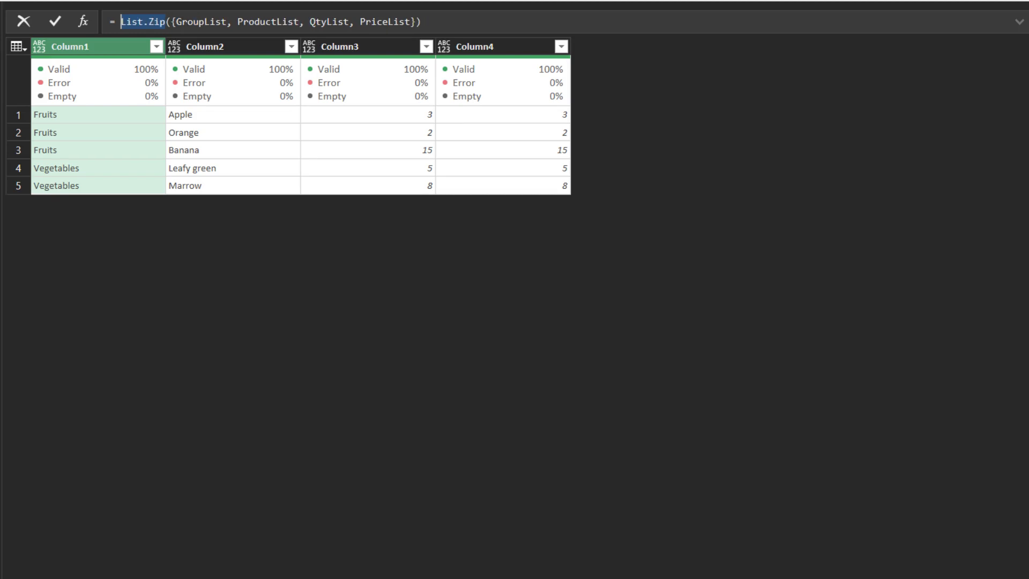
click(55, 21)
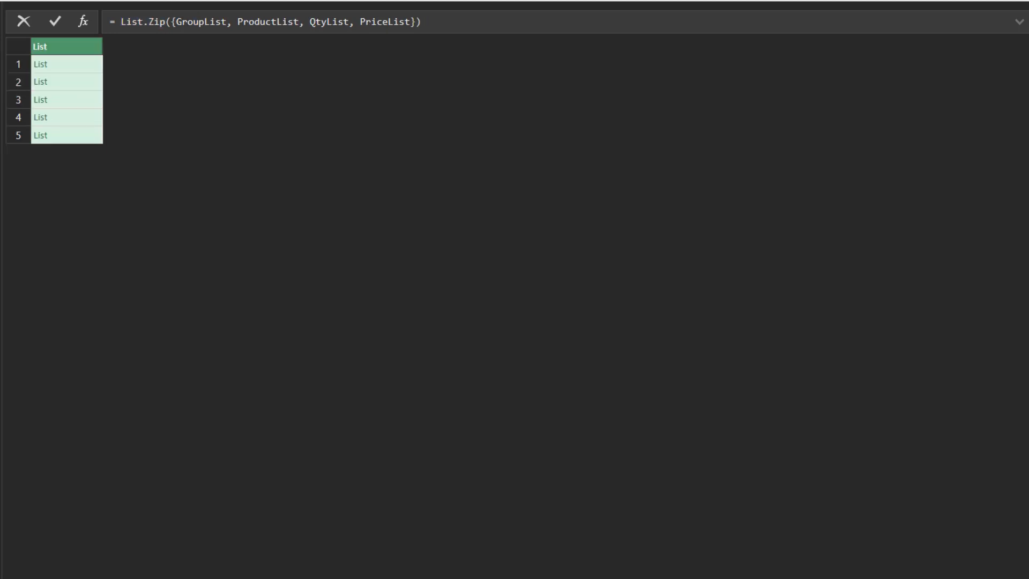
click(41, 116)
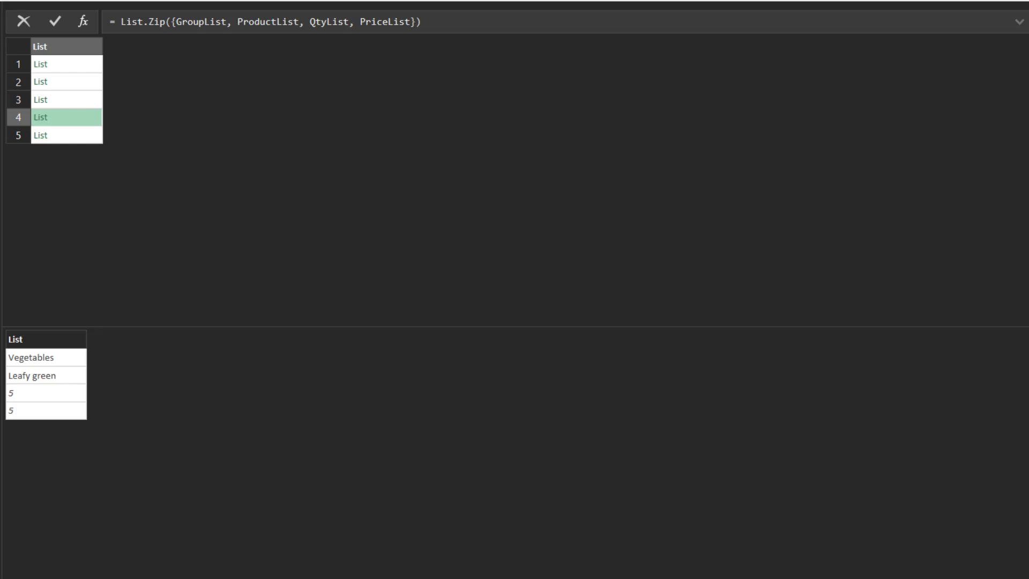
click(39, 135)
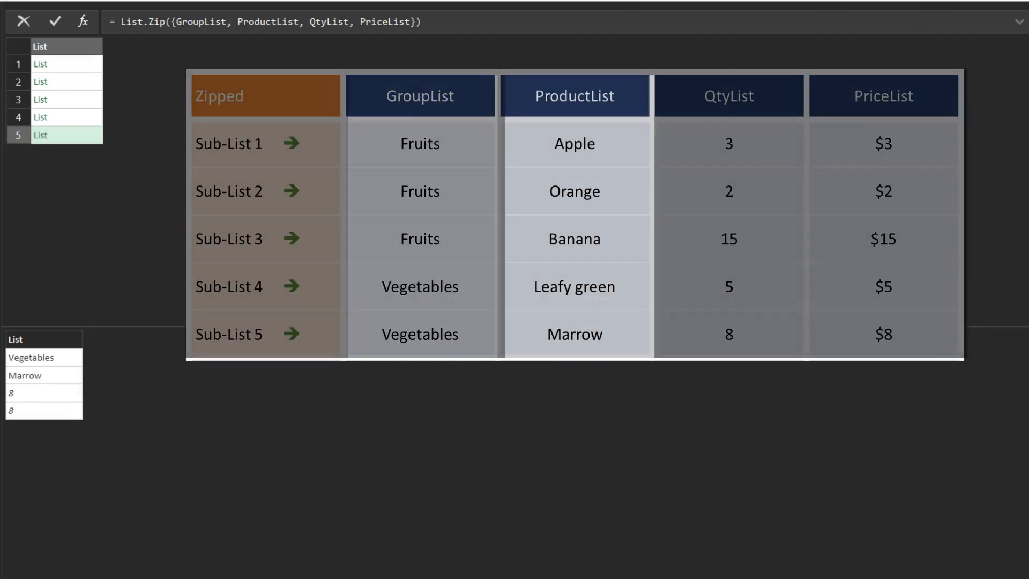
click(882, 96)
text(List.Transform()
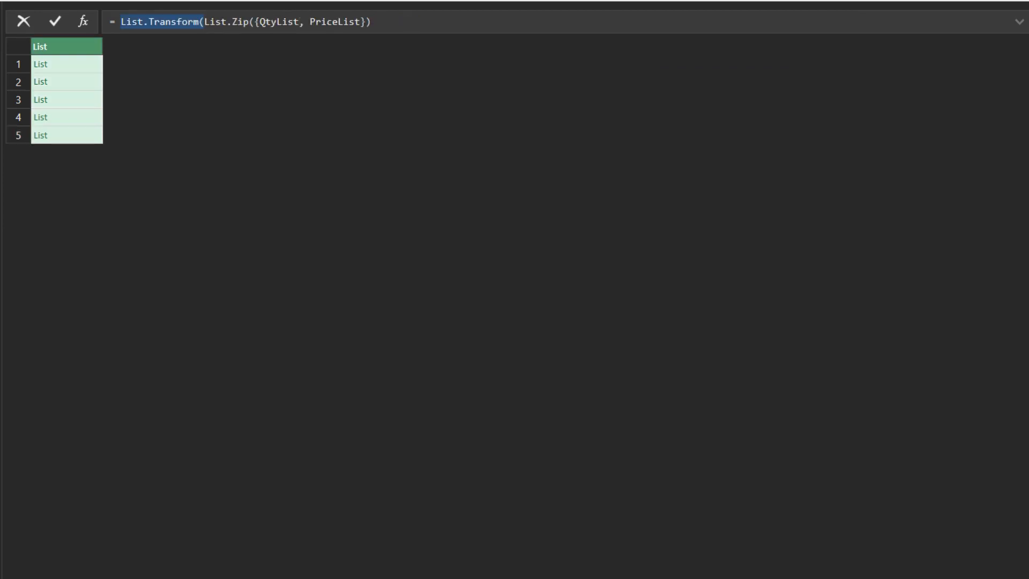
- Compute sales per row with each _{0} * _{1} inside List.Transform
text(, each)
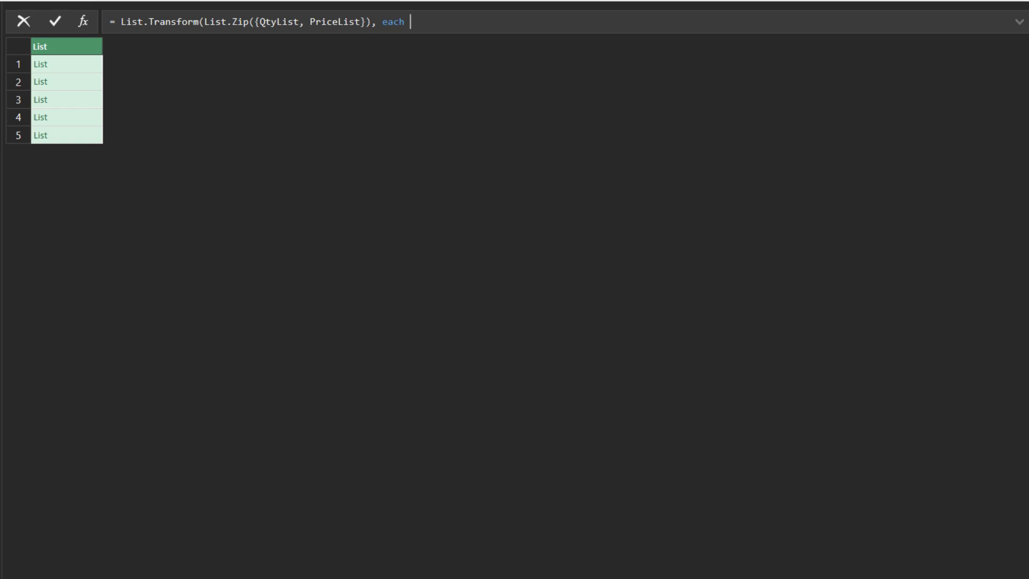
text(_{0})
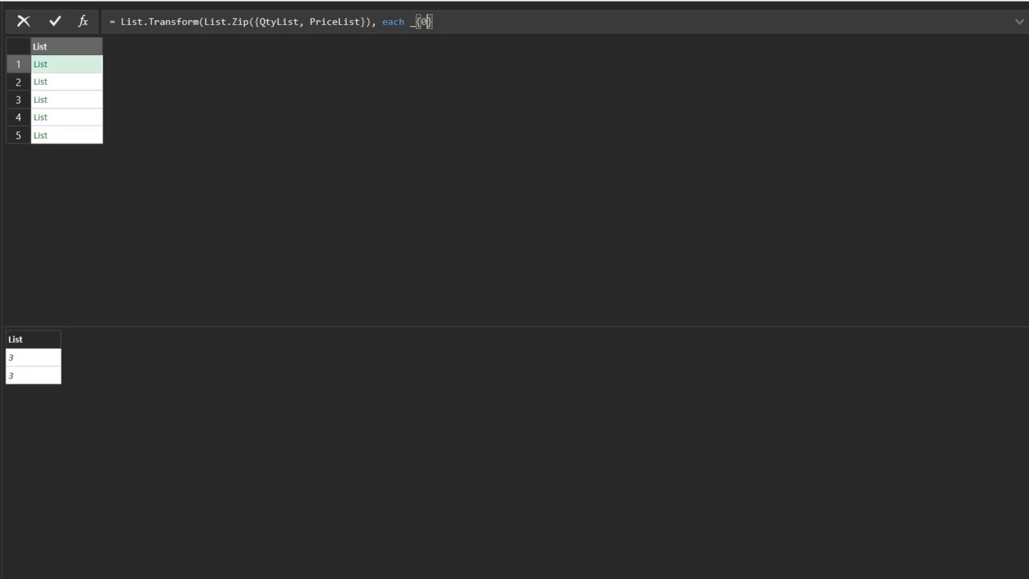
text(* _{1})
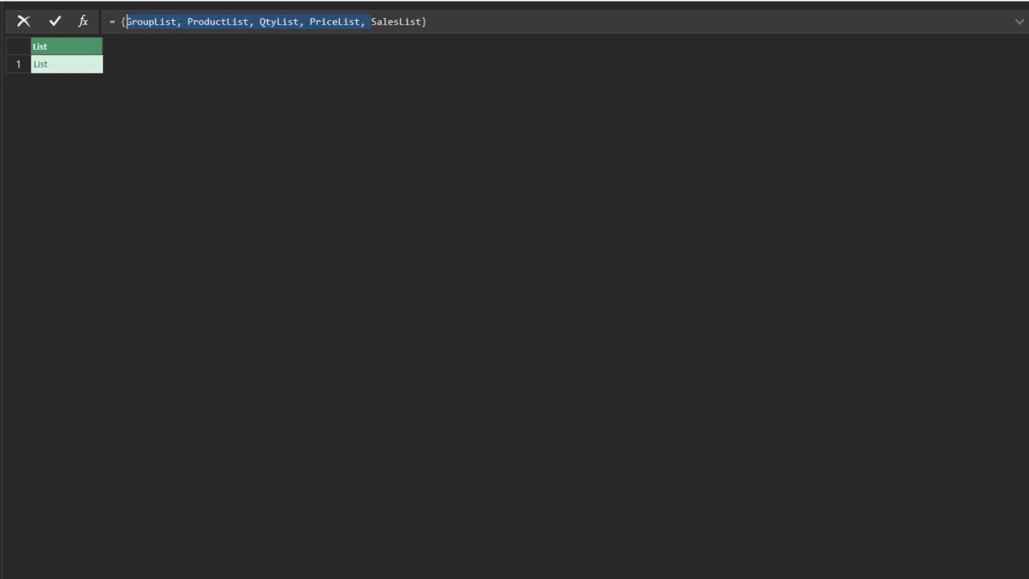
- Build Table.FromColumns of the five lists with column names Group, Product, Qty, Price and Sales
text(Table.FromColumns()
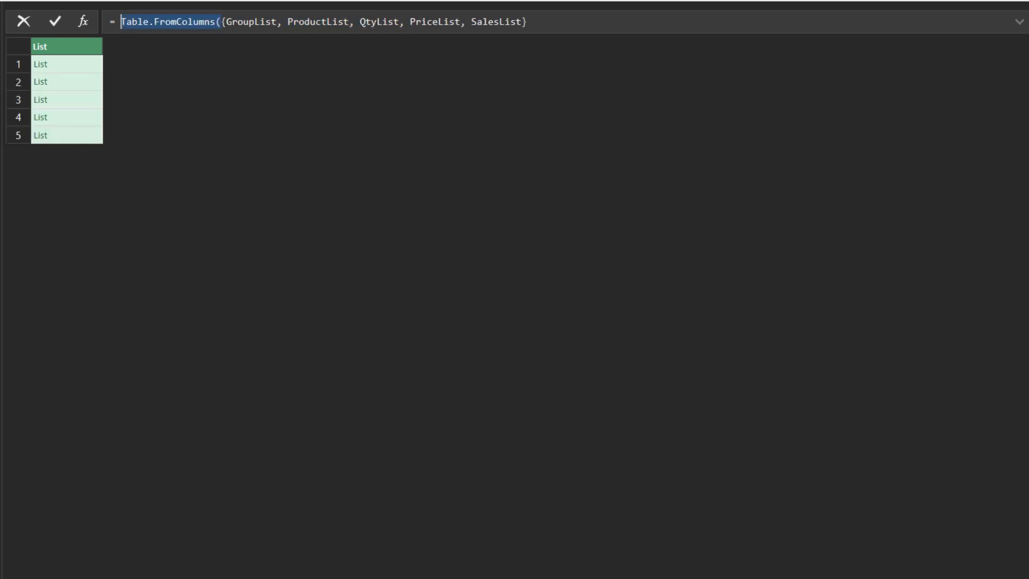
text(, {"Group", "Product", "Qty", "Price", "Sales"}))
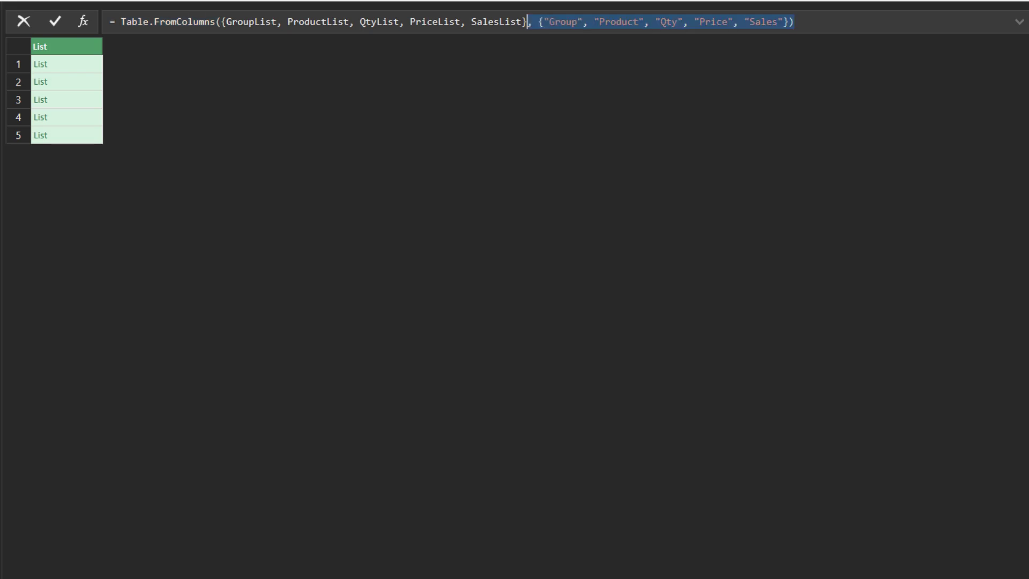
click(54, 21)
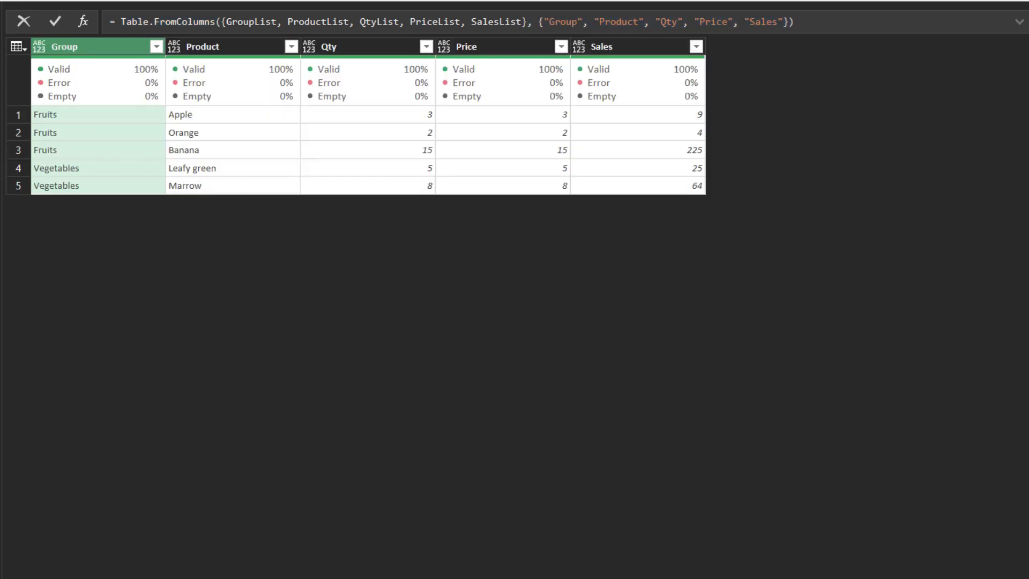
click(55, 21)
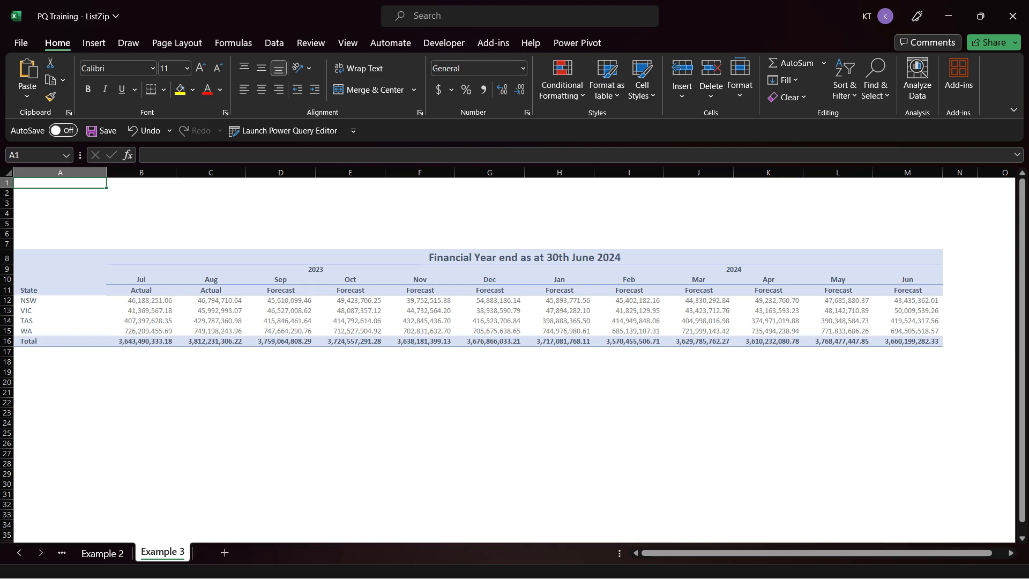
- Launch the Power Query Editor on the Example 3 report, showing its Source rows
click(289, 131)
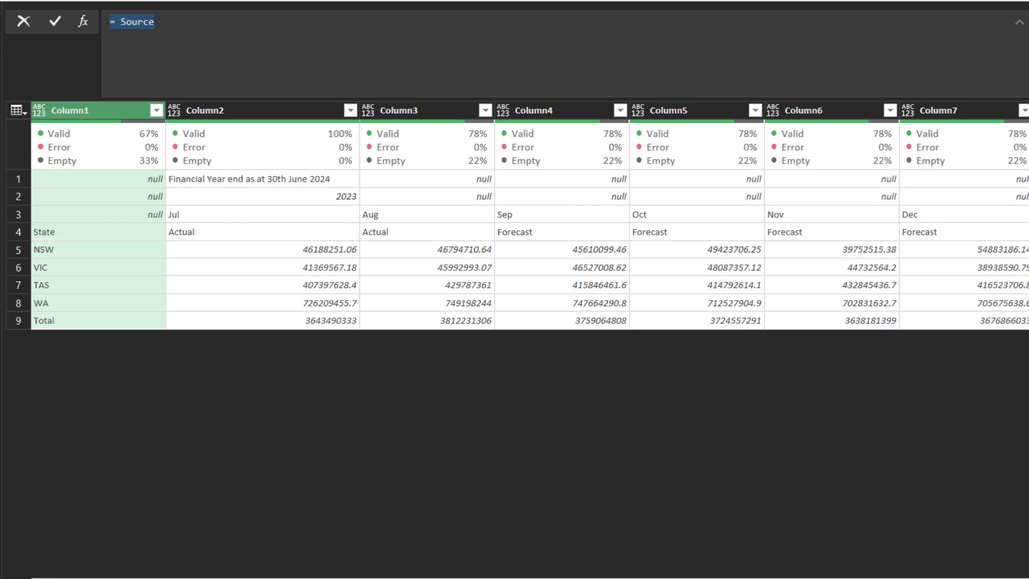
- Write let listByRow = Table.ToRows(Source) returning nine row lists, and start headerList with List.FirstN(listByRow)
text(let listByRow =)
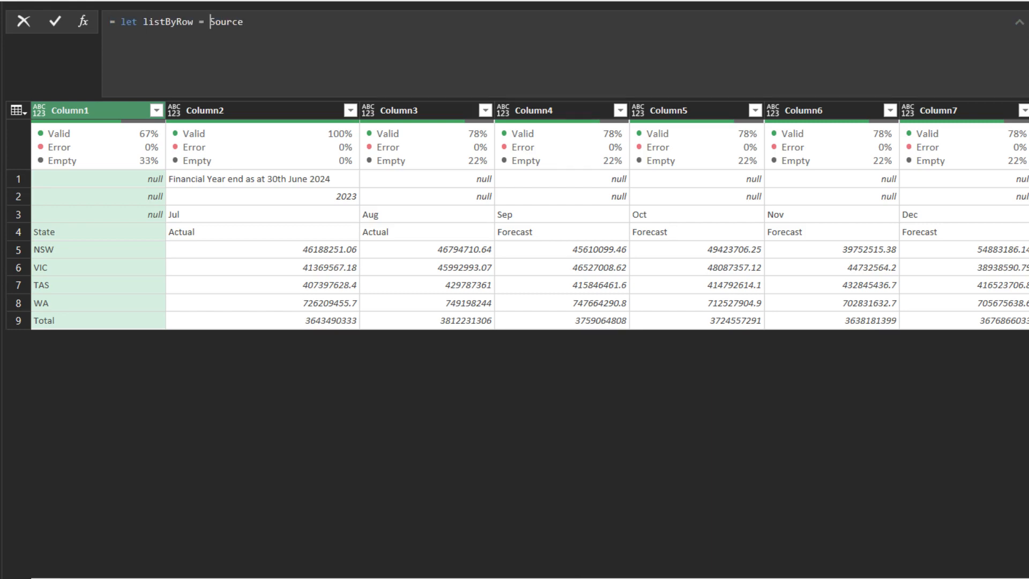
text(in)
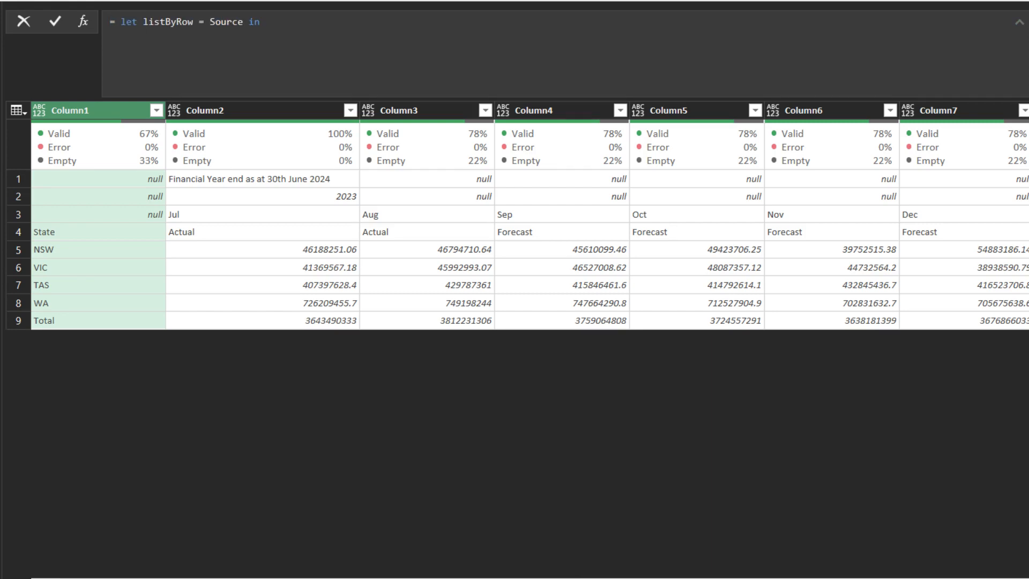
click(1019, 21)
text(Table.ToRows()
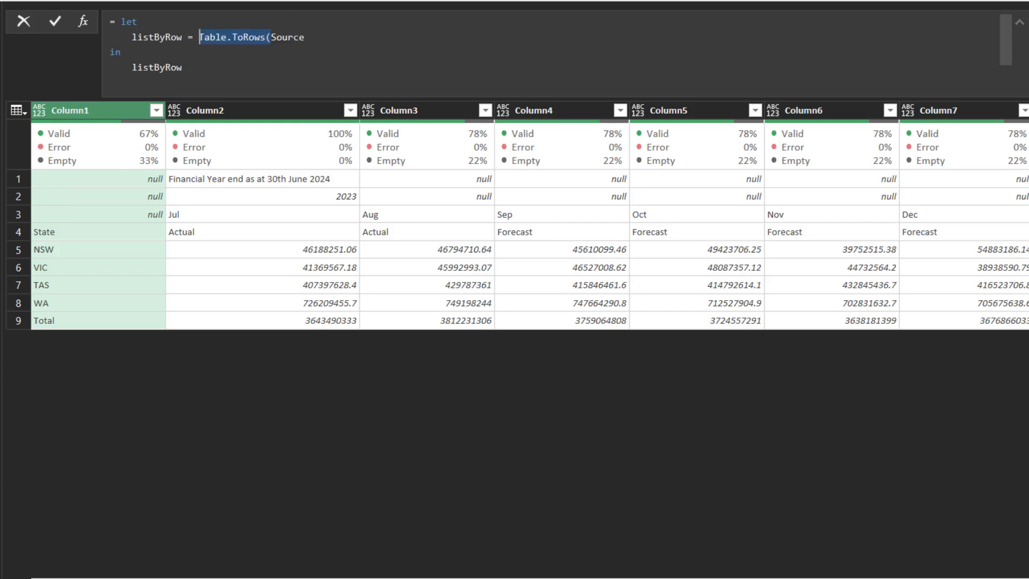
click(55, 22)
text(headerList =)
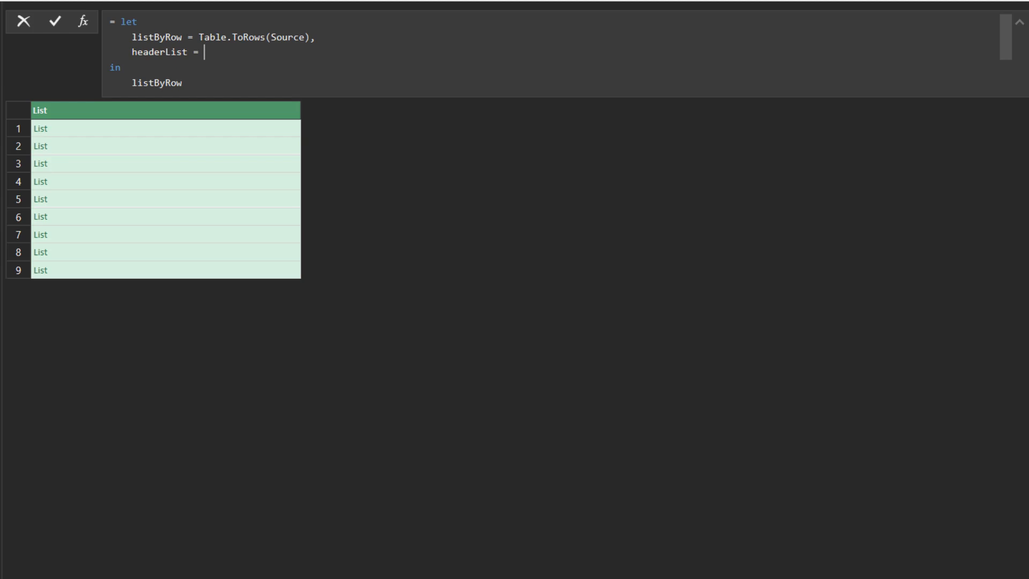
text(List.FirstN(listByRow))
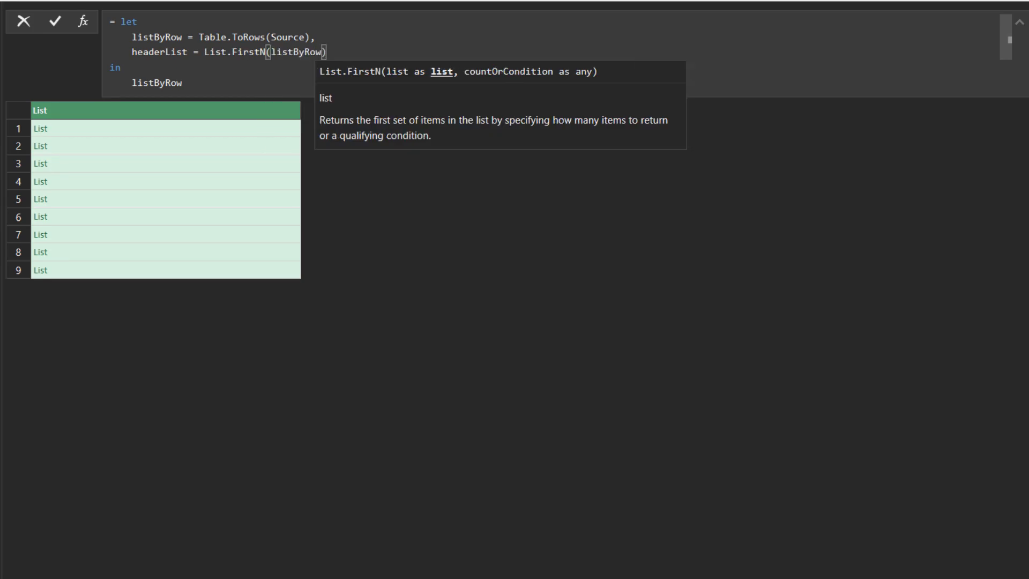
- Set headerList to List.Skip(List.FirstN(listByRow, 4), 1) and start a listLength step with List.Positions
text(, 4)
click(225, 82)
text(headerList)
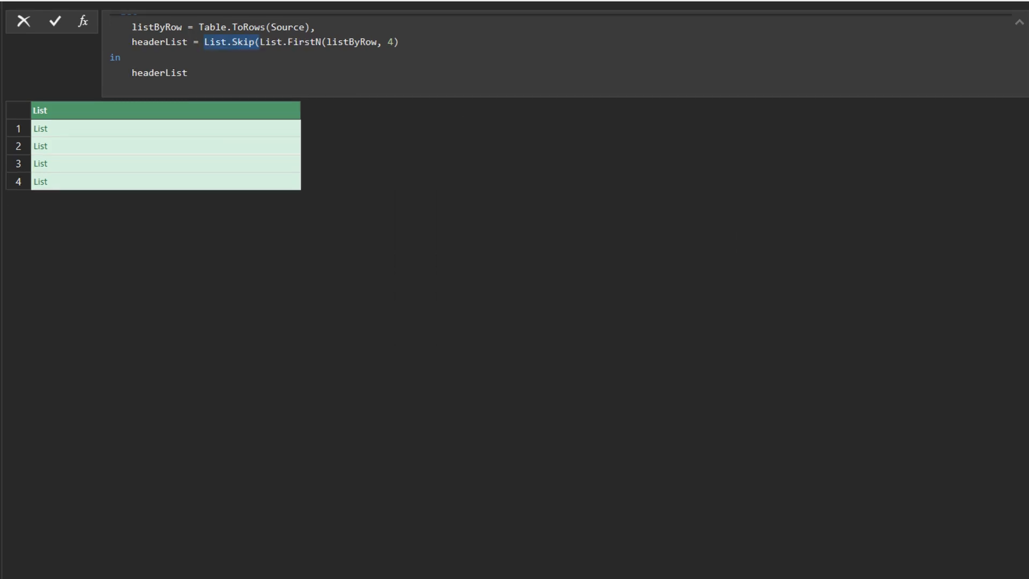
text(, 1))
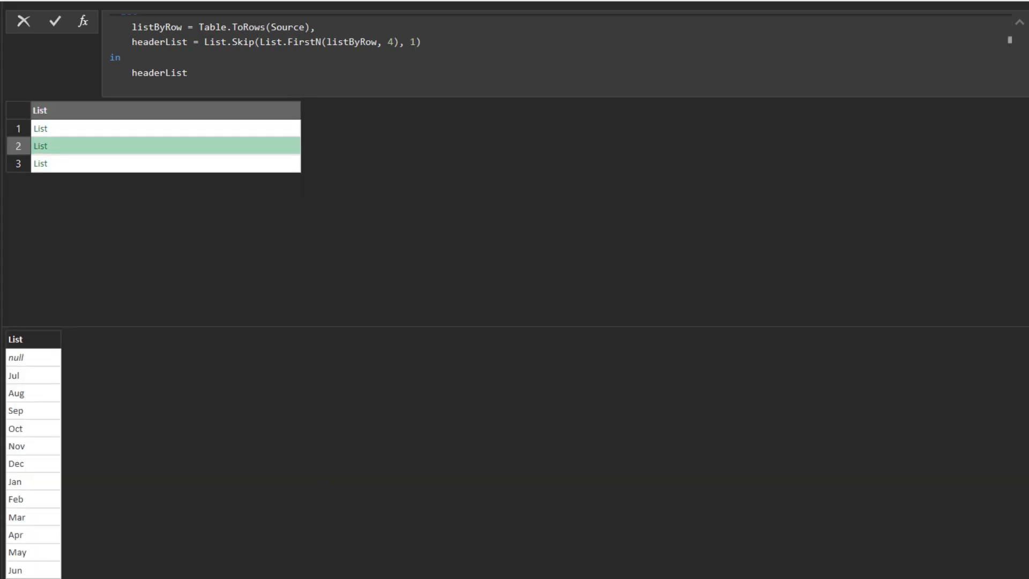
text(,)
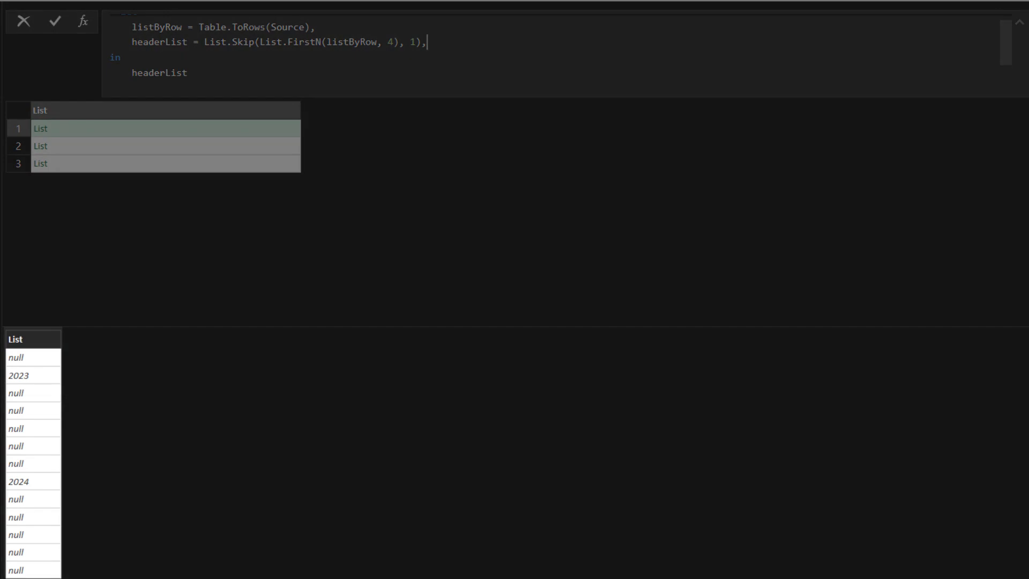
key(Backspace)
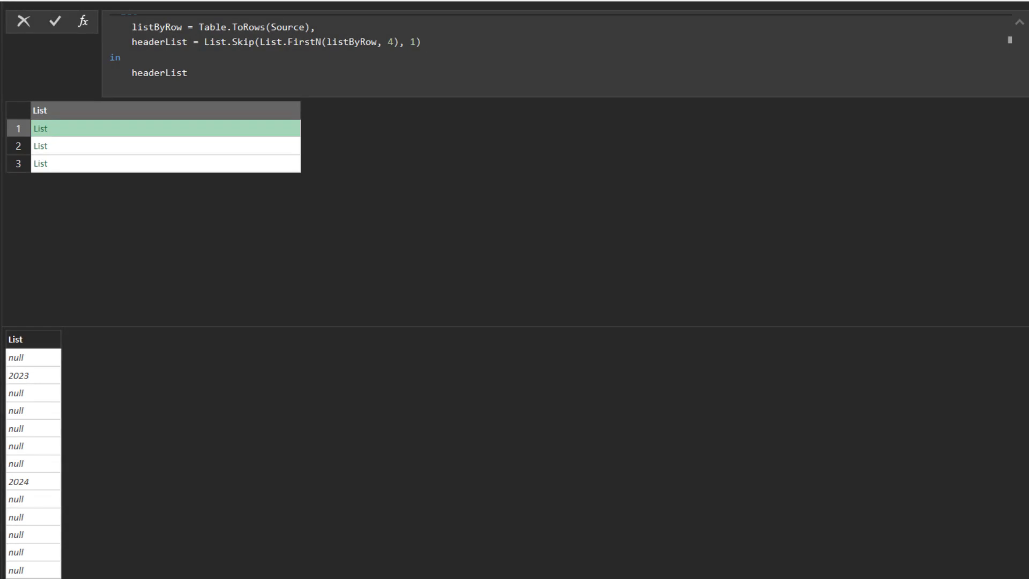
text(listLength = List.Positions(headerList{0}),)
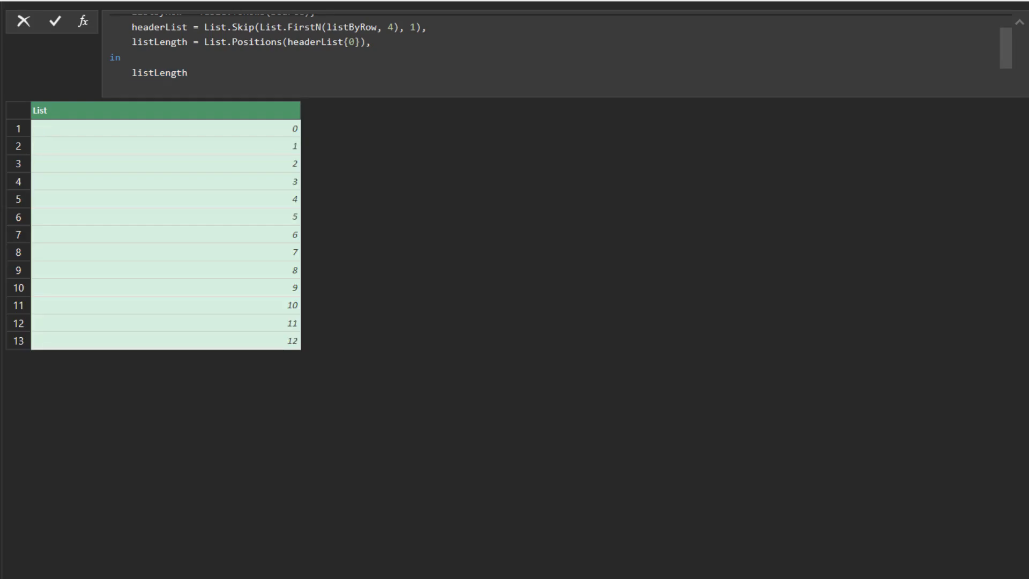
- Write filledDown = List.Accumulate(listLength, {}, (x, y) => …) appending a{y} from headerList{0}, or the last value when null
text(filledDown = List.Accumulate()
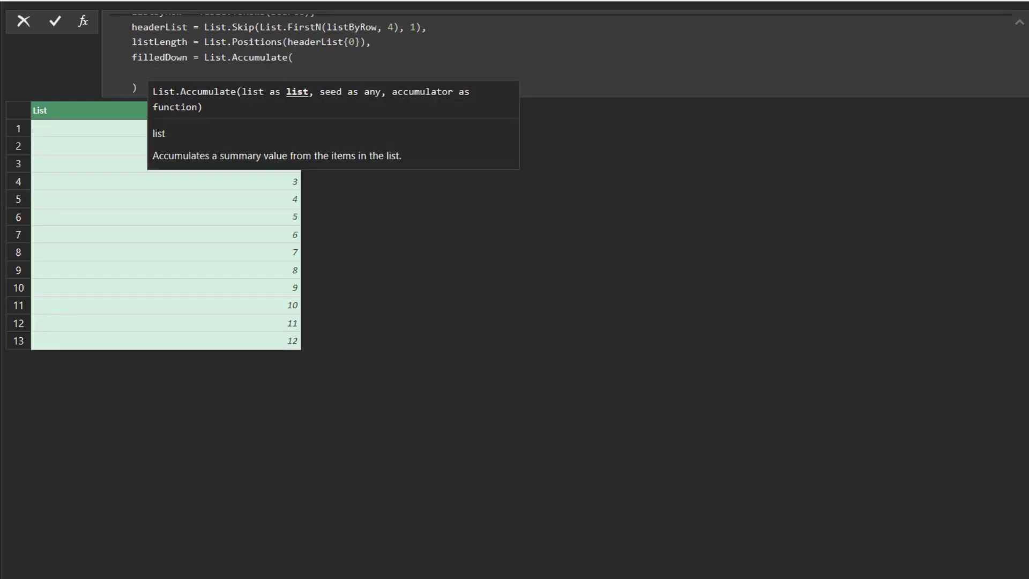
text(listLength, {})
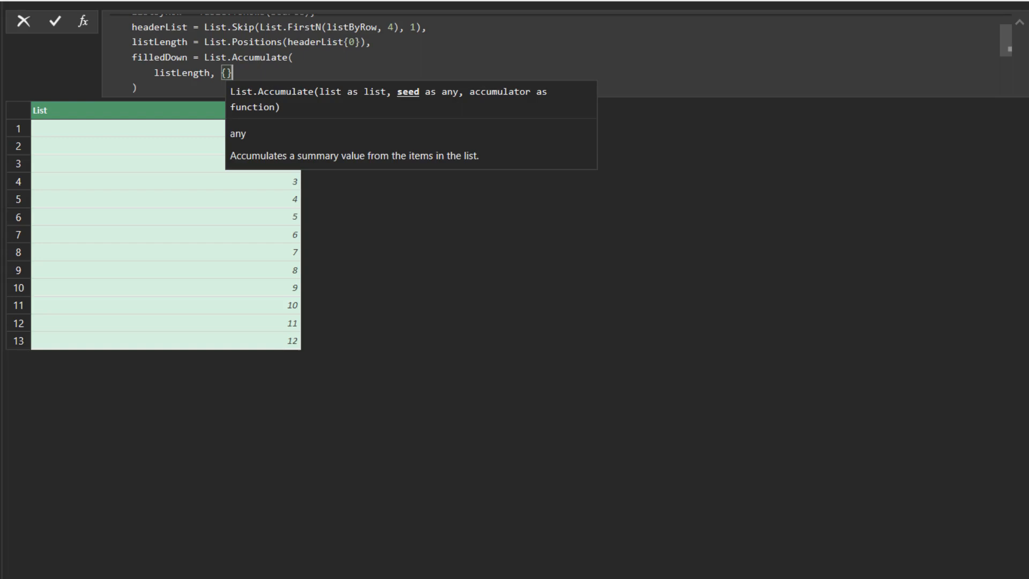
text(, (x, y) =>)
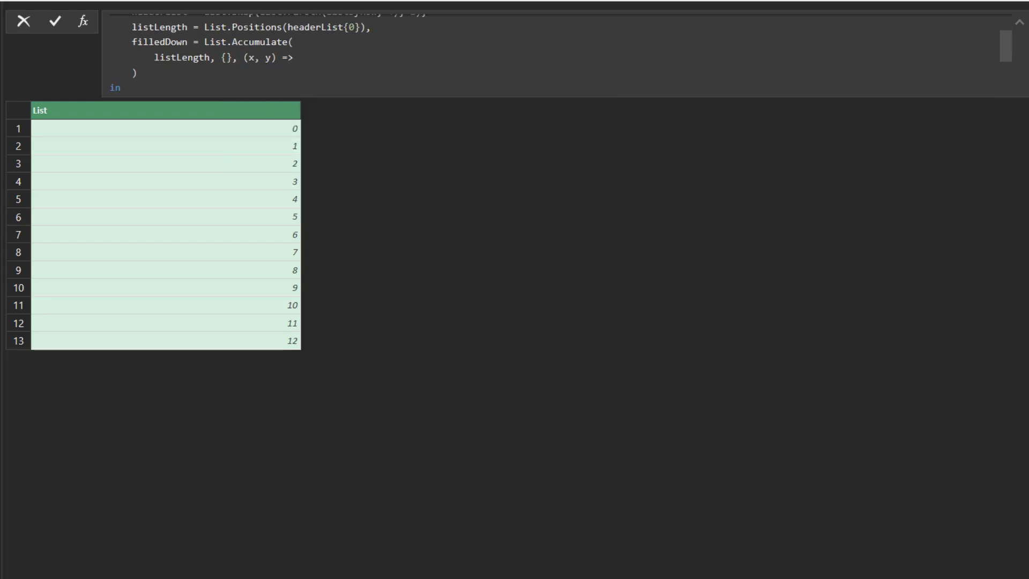
text(let a =)
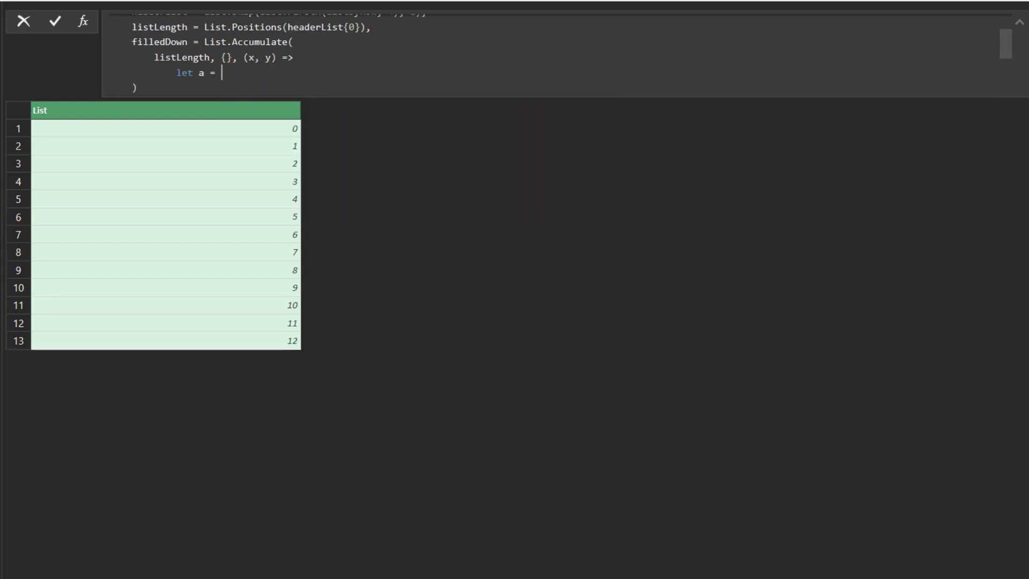
text(headerList{0})
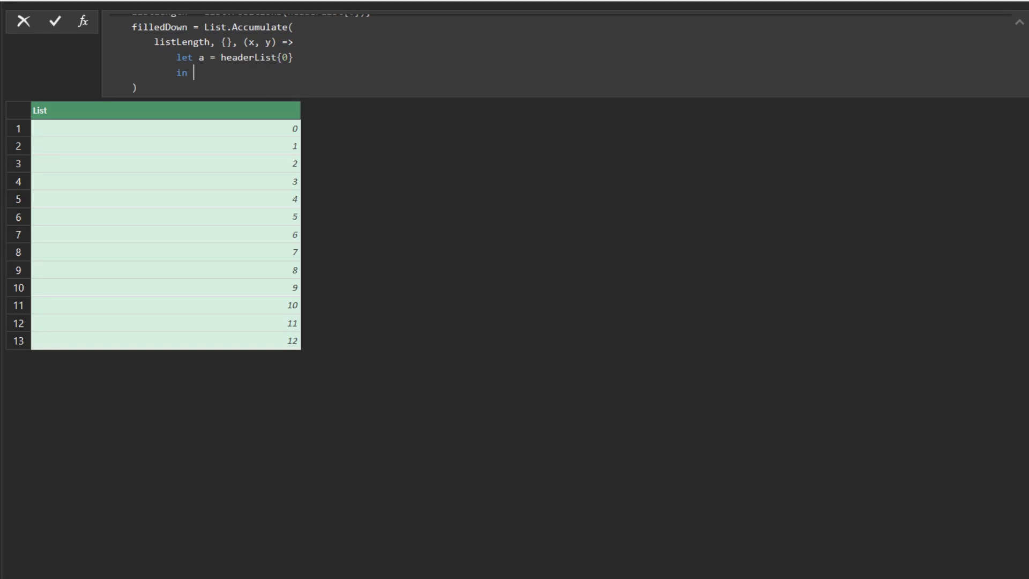
text(if a{y} <>)
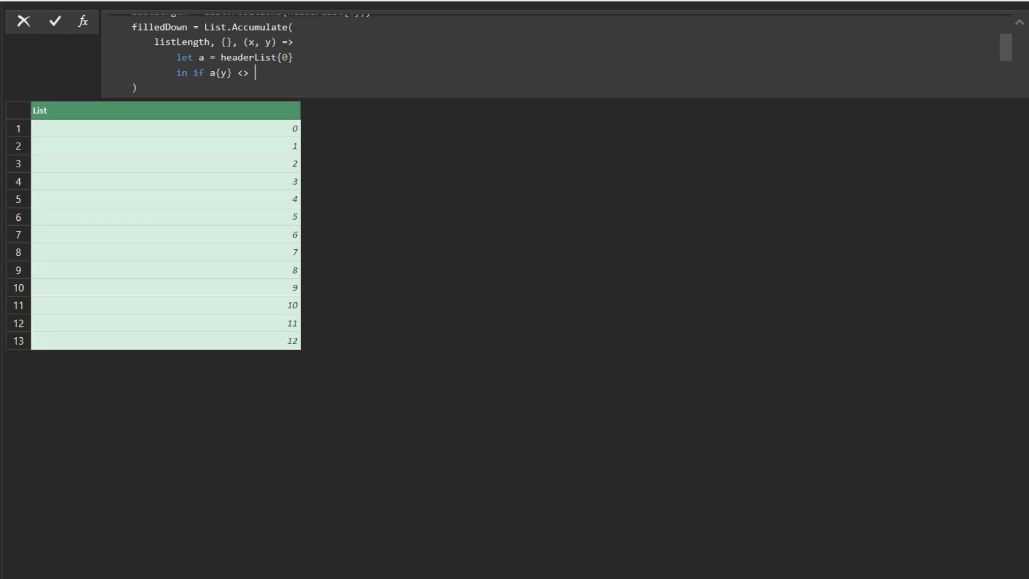
text(null then)
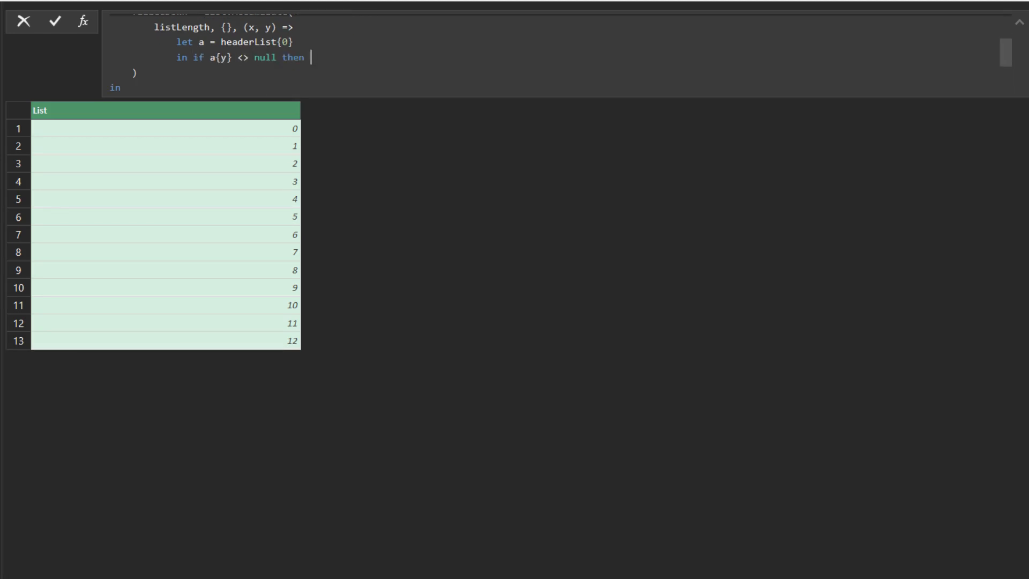
text(x & {})
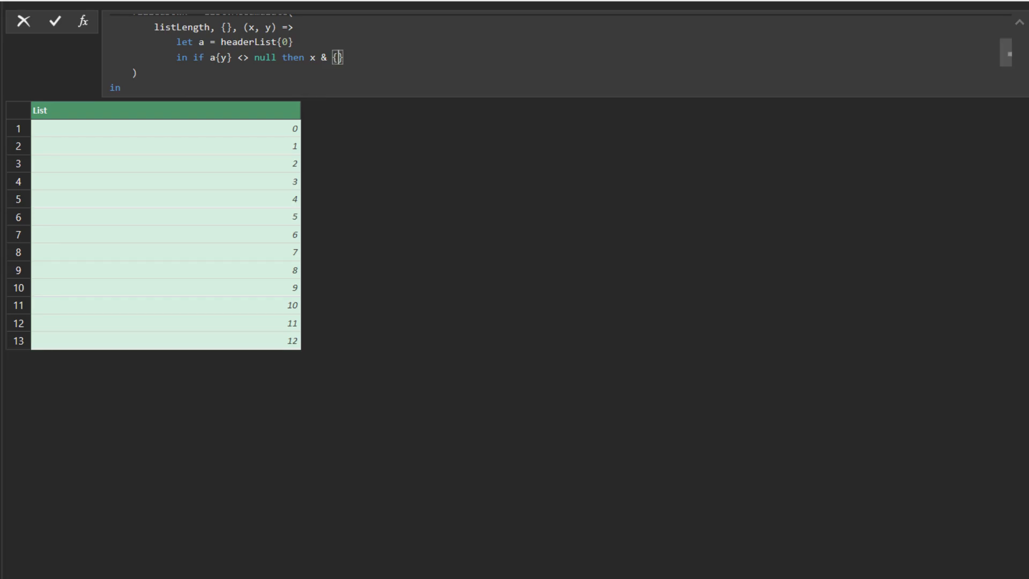
text(a{y}} else x & {List.Last(x)})
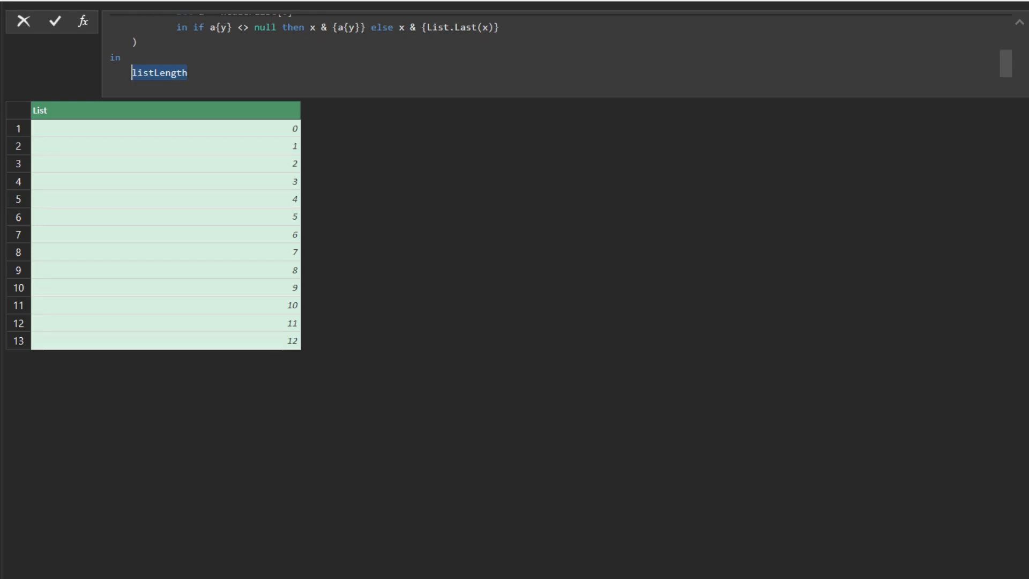
- Return {filledDown} & List.Skip(headerList, 1) as the three-row header list and preview its values
text(filledDown})
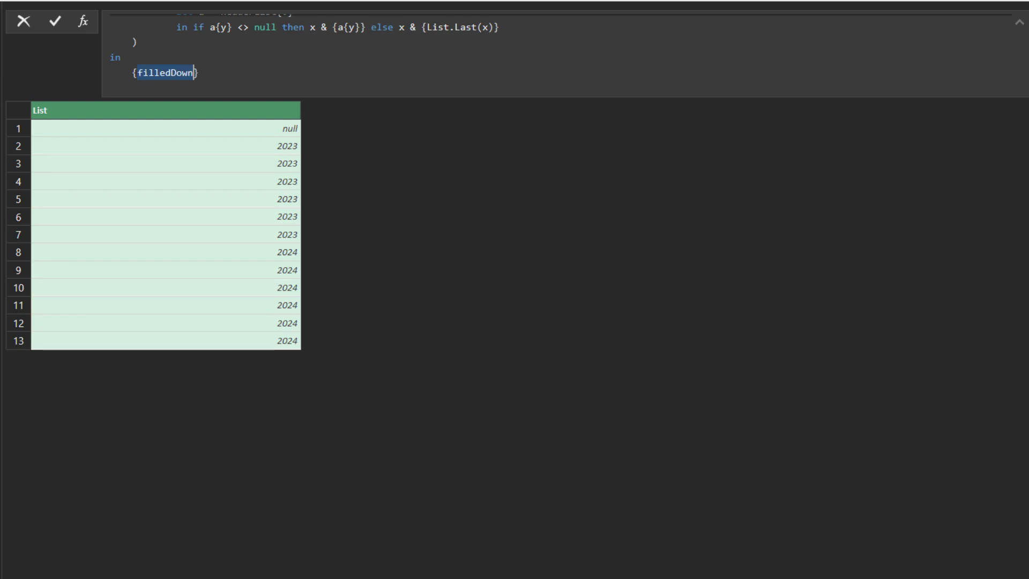
text(& headerList)
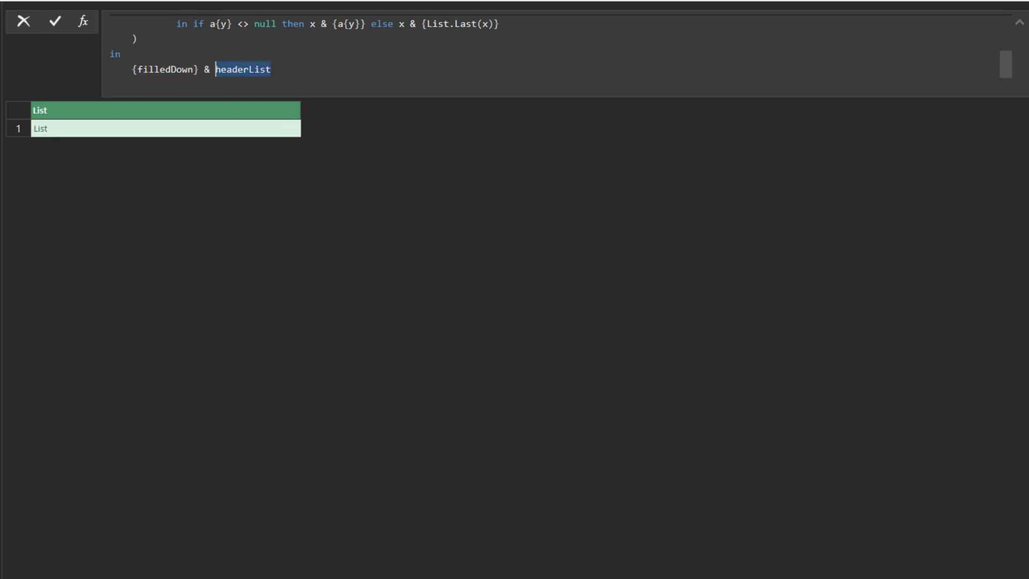
click(55, 20)
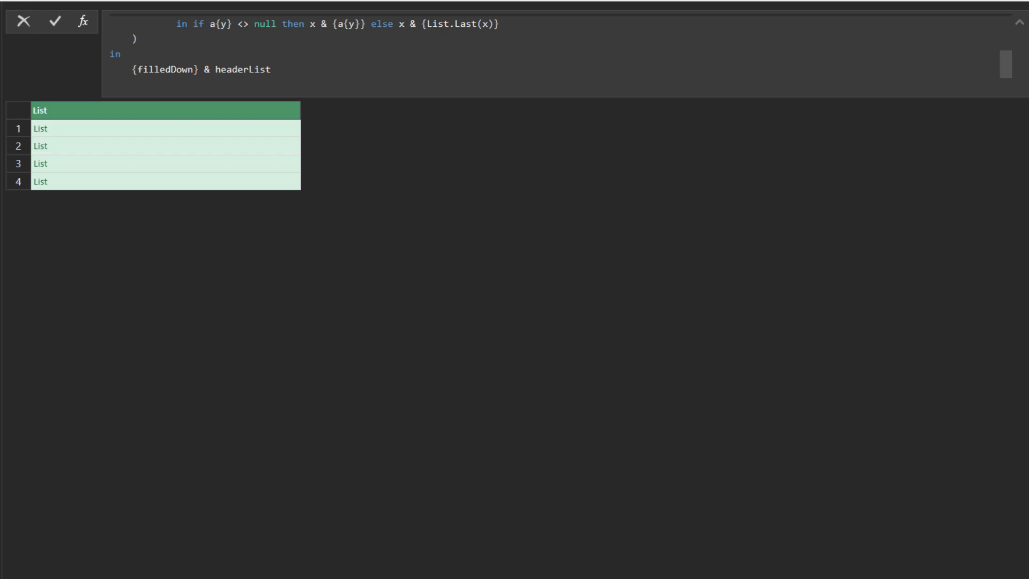
click(164, 146)
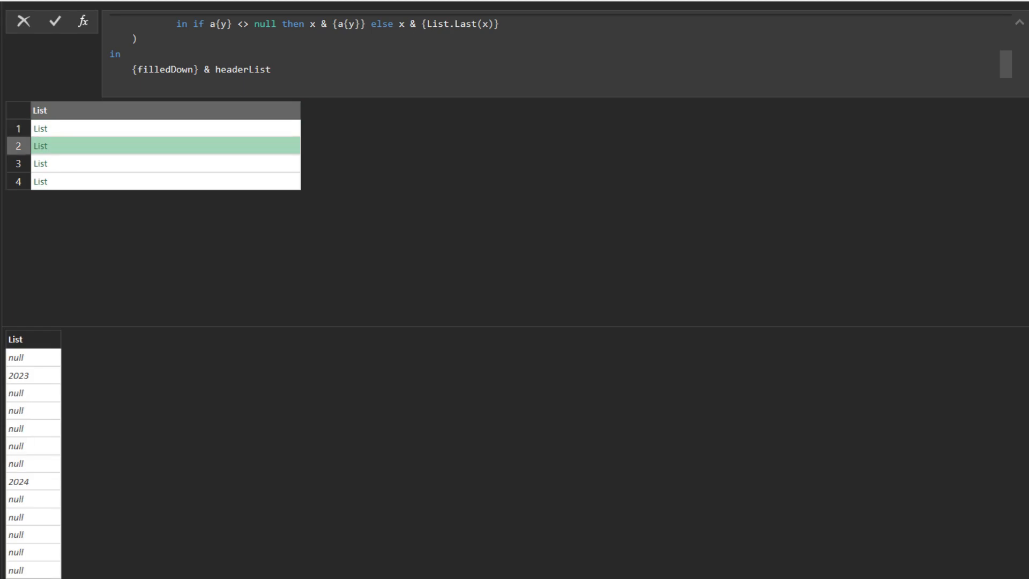
text(List.Skip()
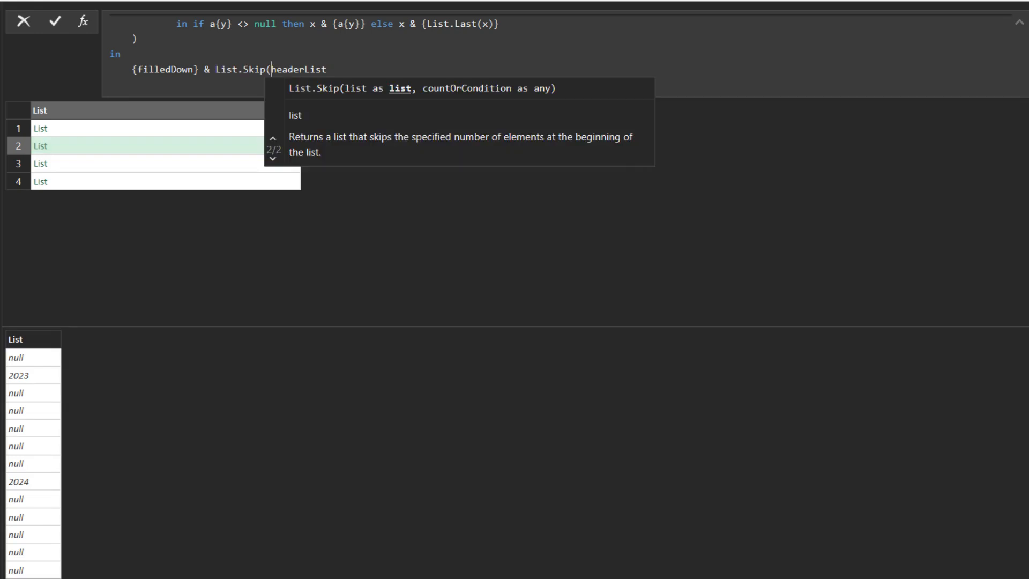
text(, 1)
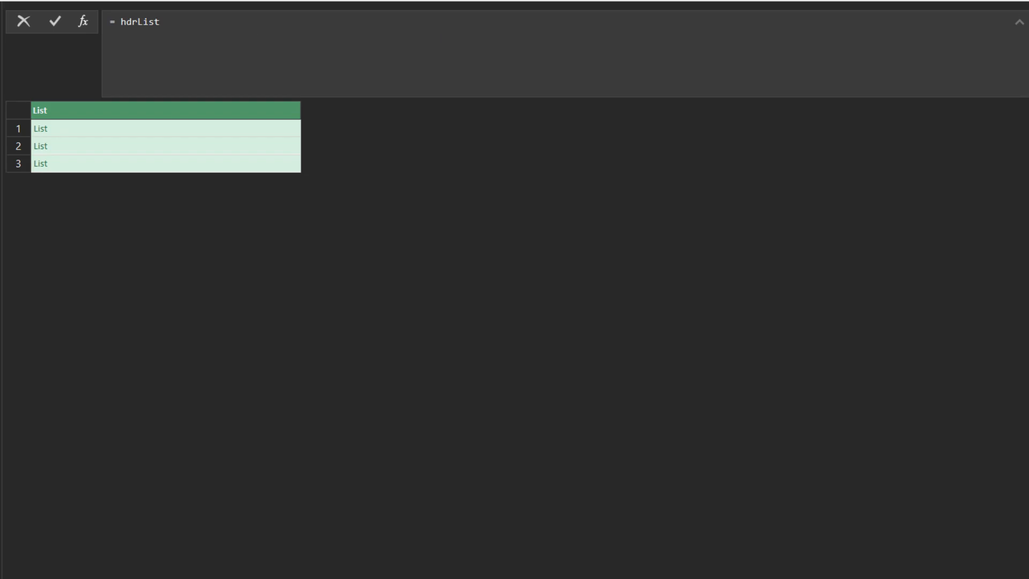
- Zip hdrList and Text.Combine each entry (via Text.From) with "|" into labels like 2023|Jul|Actual
text(List.Zip()
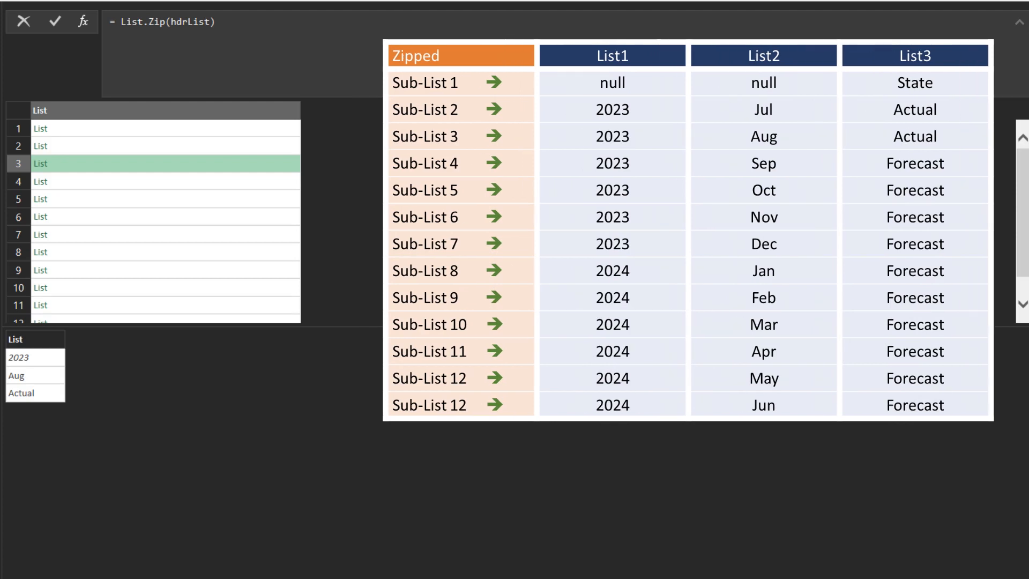
text(List.Transform()
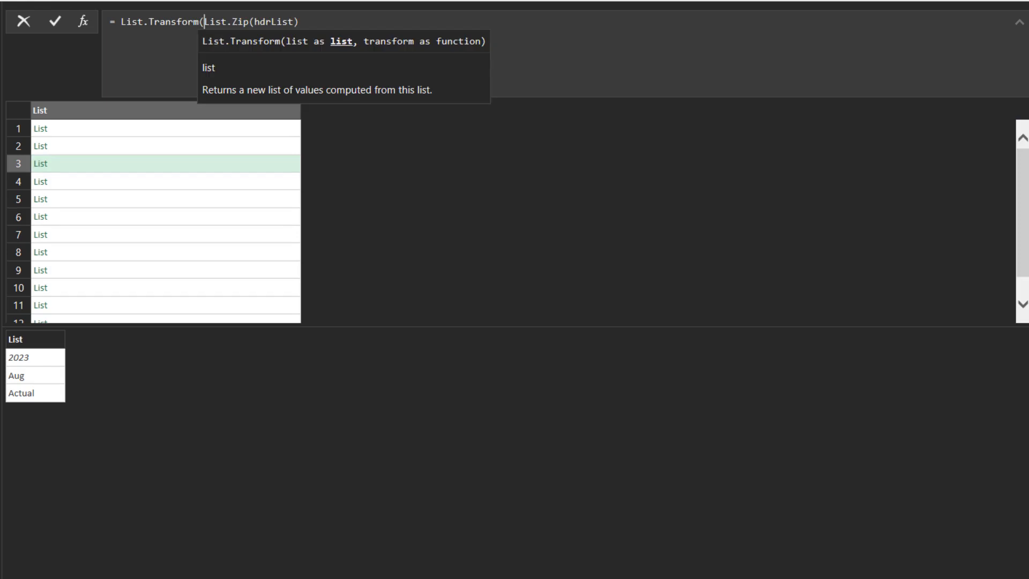
text(, each Text.Combine(_,)
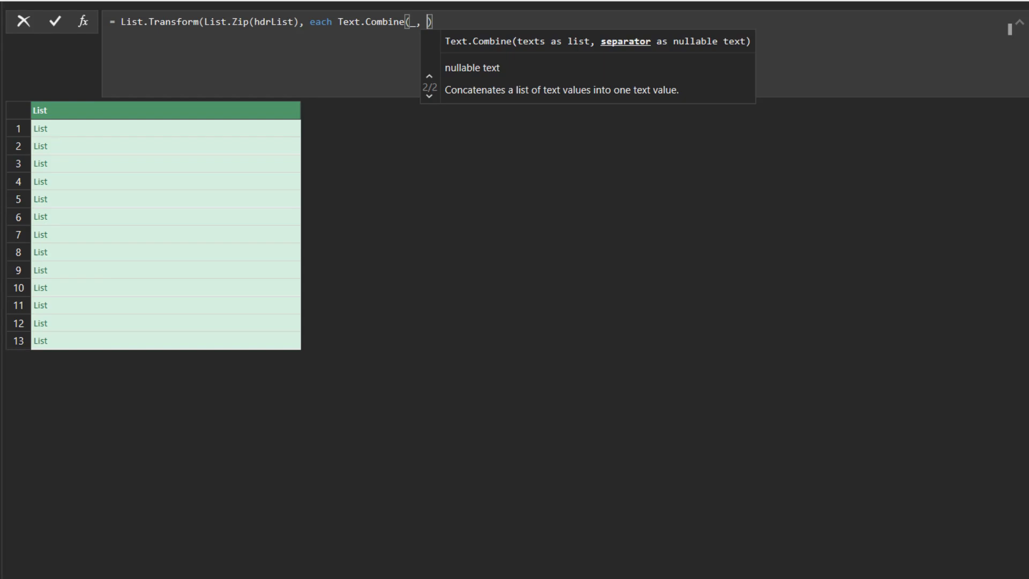
text("|"))
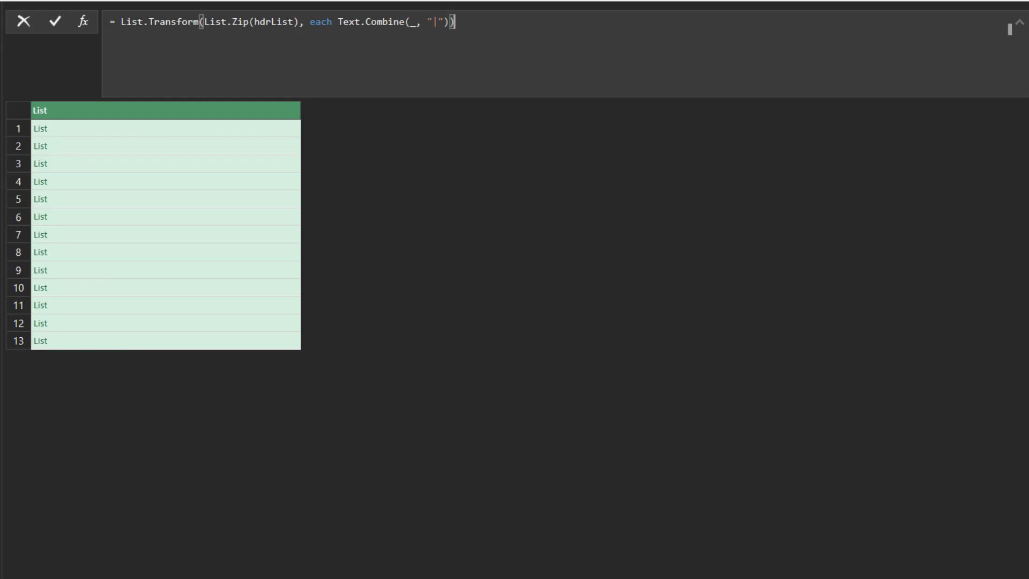
click(55, 20)
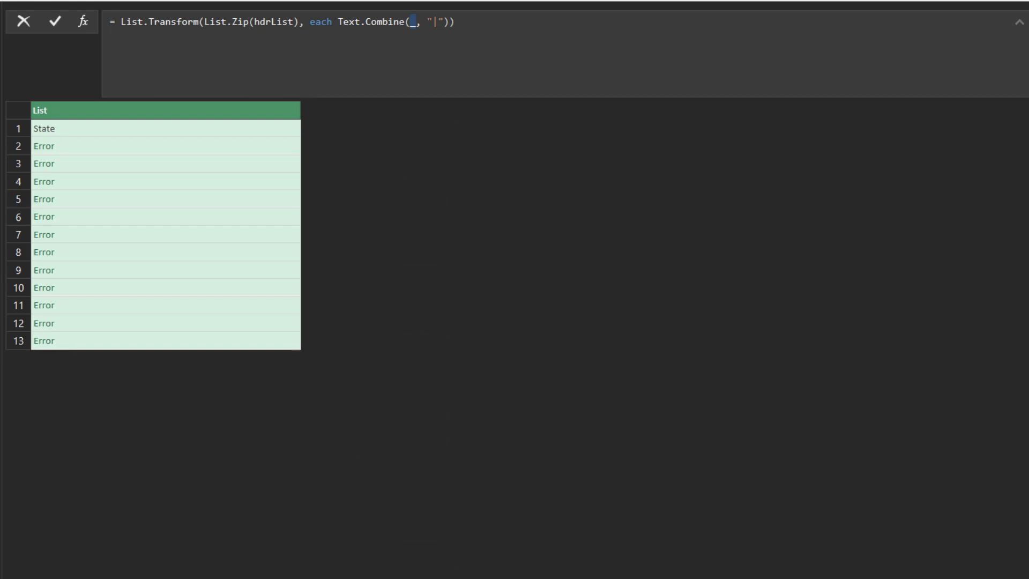
text(List.Transform(_, Text.From))
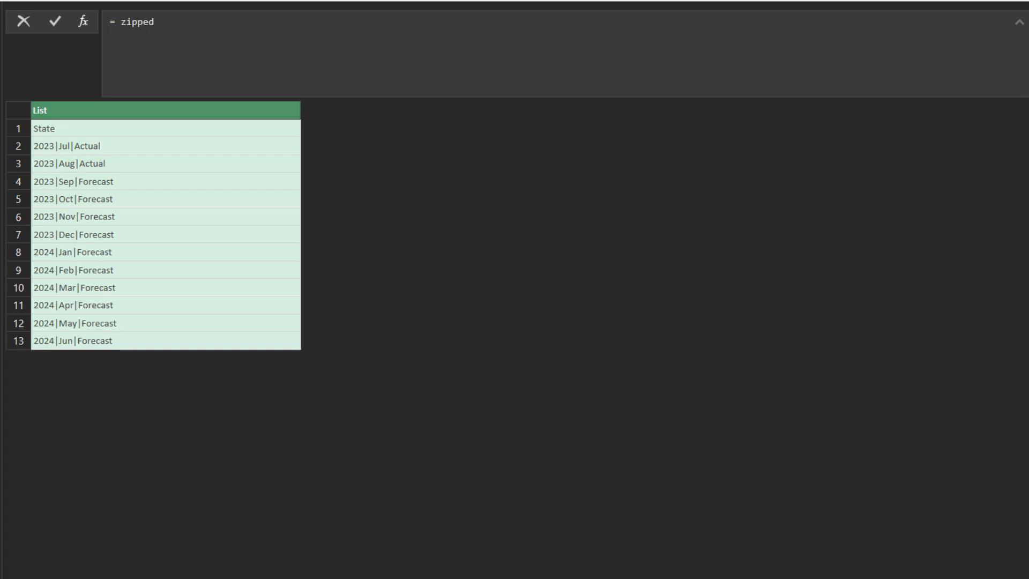
- Insert the zipped labels at row 0 with Table.InsertRows(Source, 0, {Record.FromList(zipped, Table.ColumnNames(Source))})
text(Table.InsertRows()
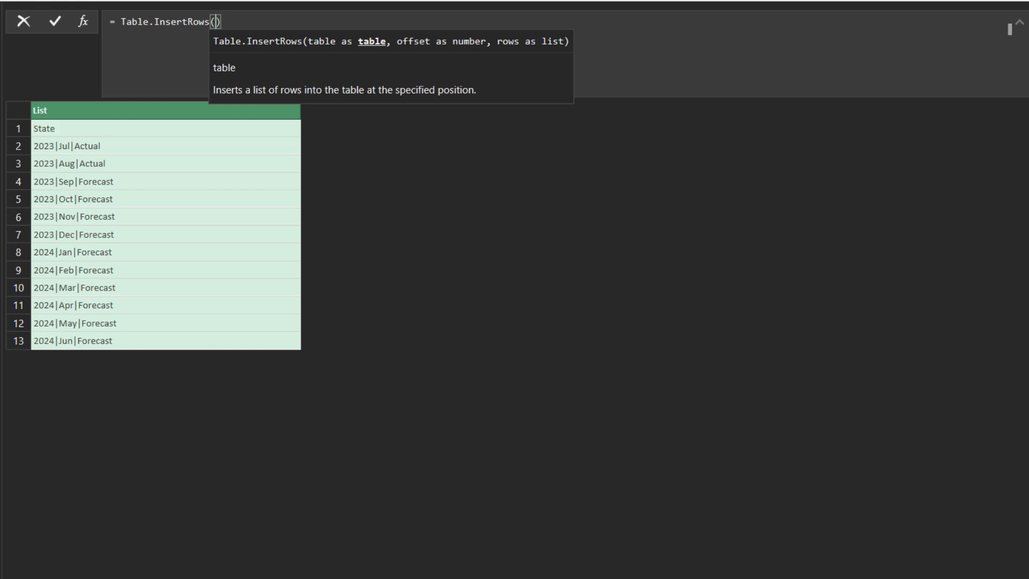
text(Source,)
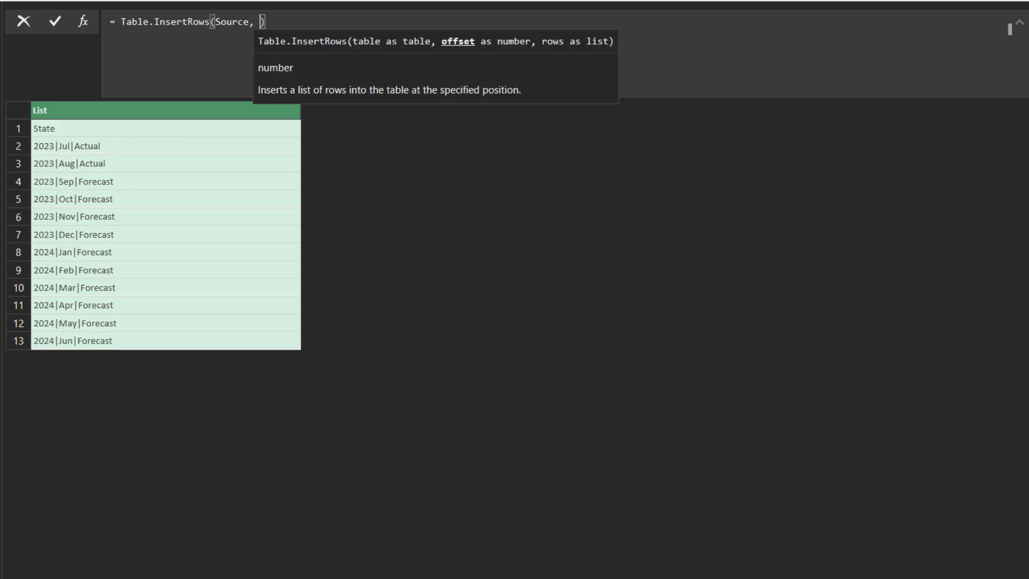
text(0)
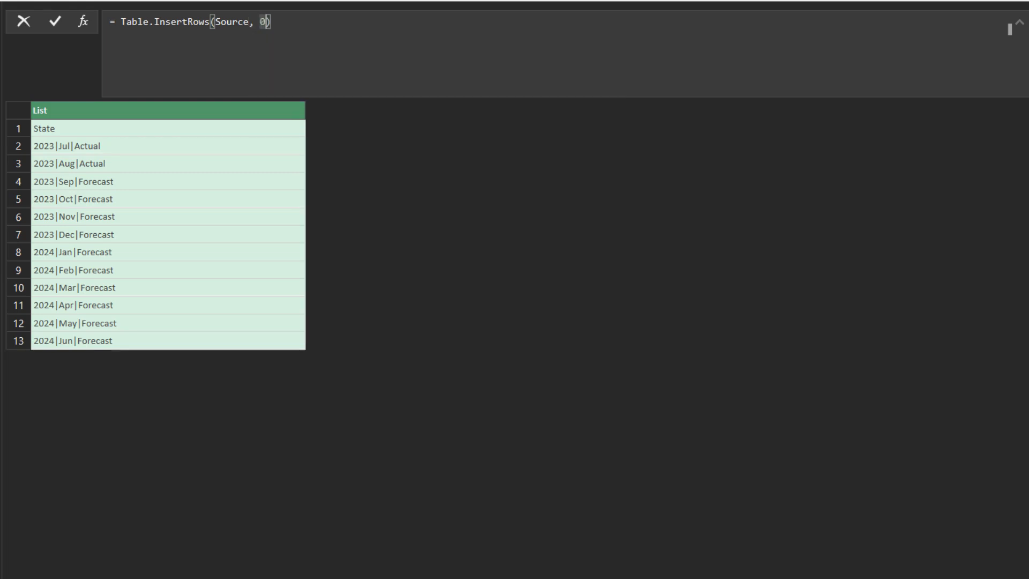
text(,)
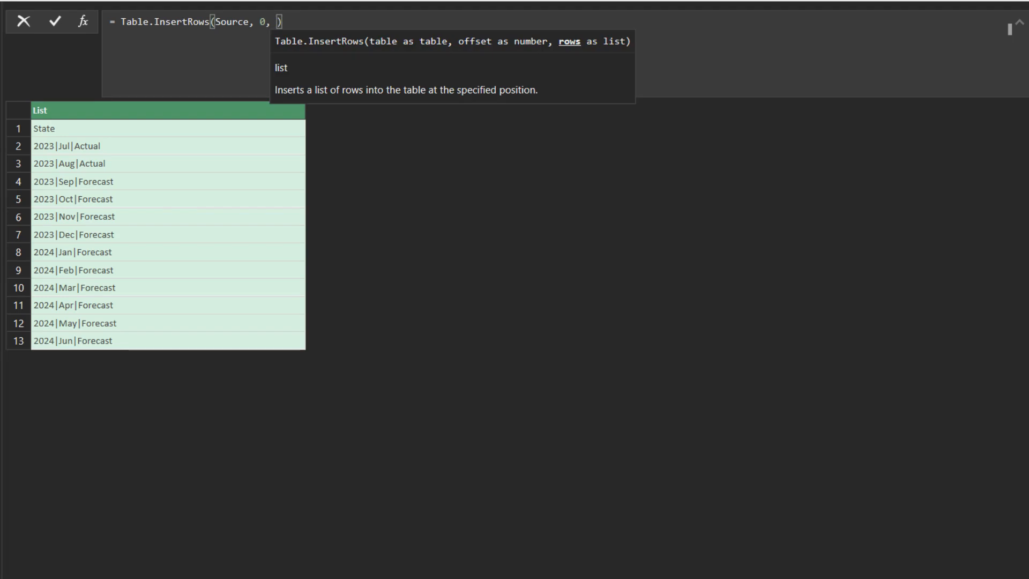
text({})
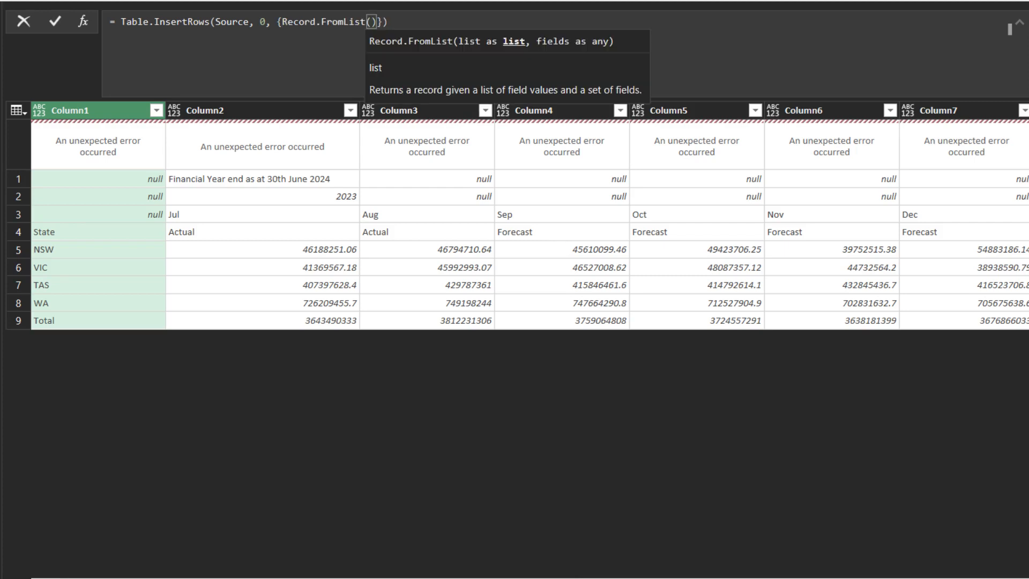
text(zipped)
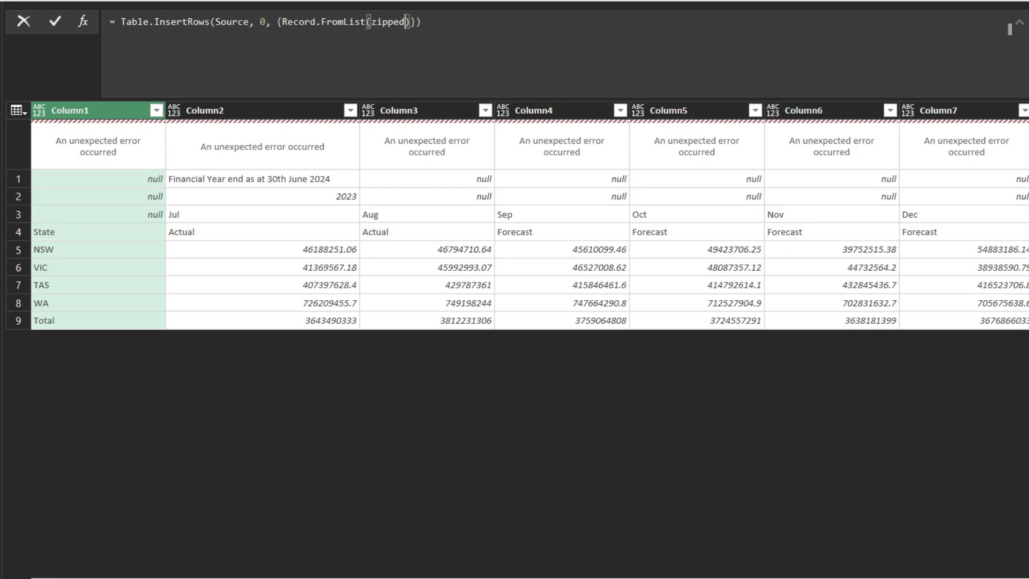
text(, Table.ColumnNames()
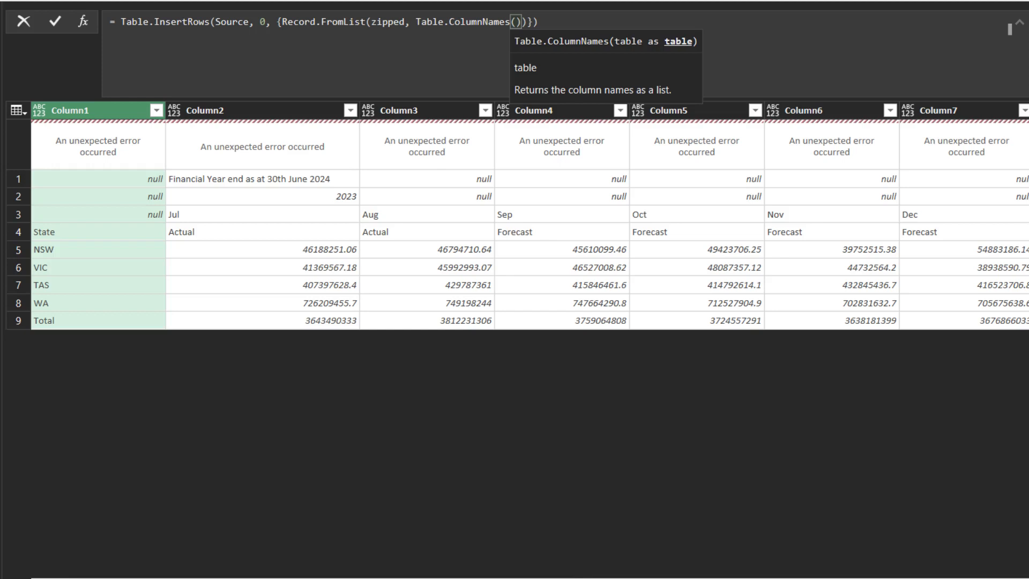
text(Source)
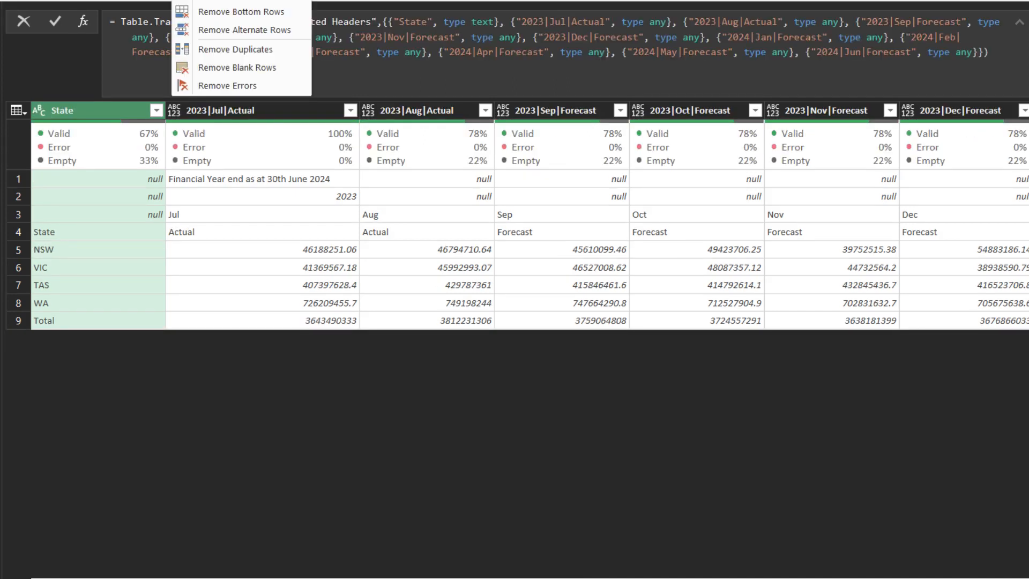
- Remove the four leftover header rows and unpivot every column other than State
click(236, 0)
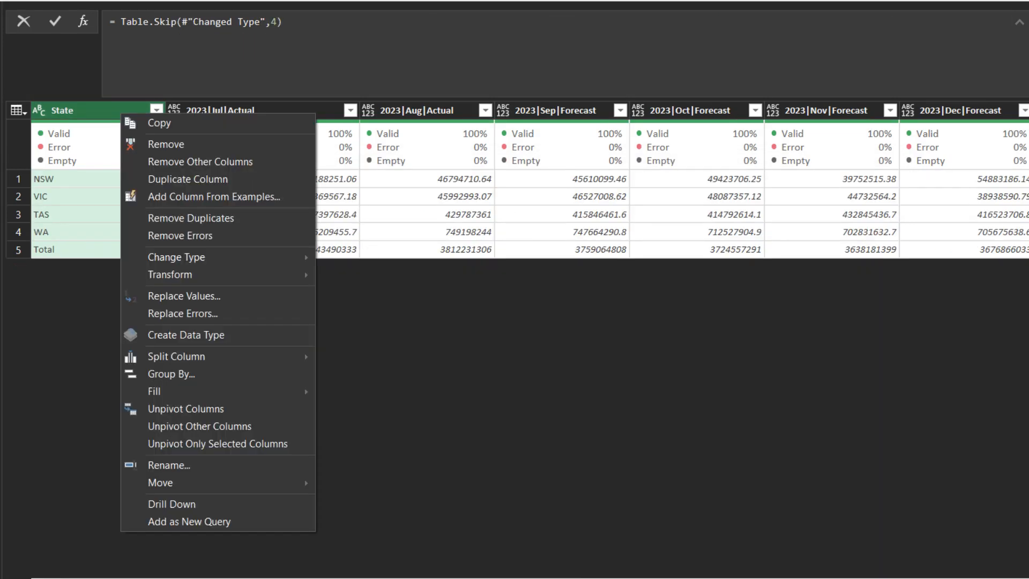
click(200, 426)
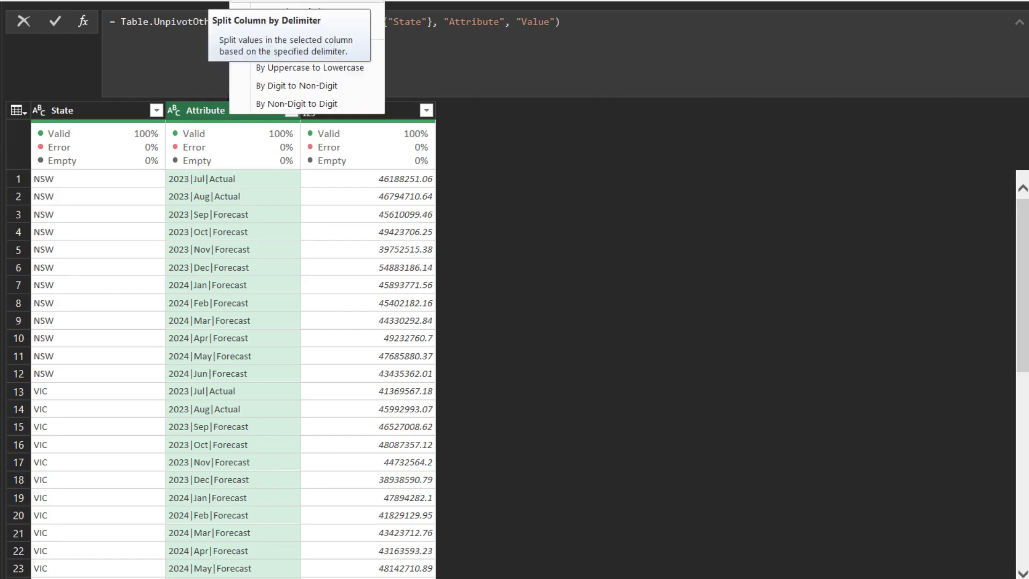
- Split Attribute at each vertical bar and name the resulting columns Year and Month
click(266, 20)
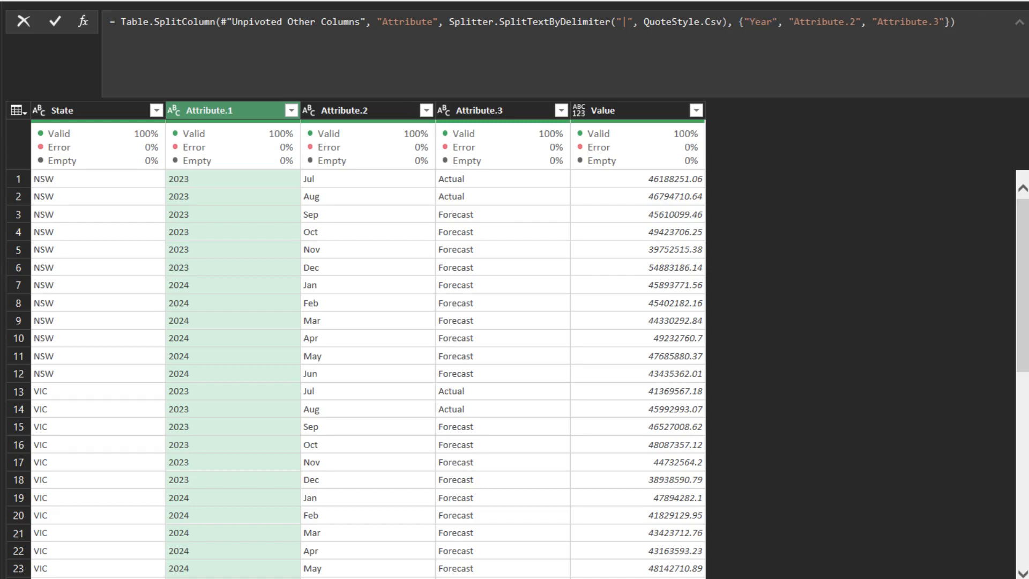
text(Month)
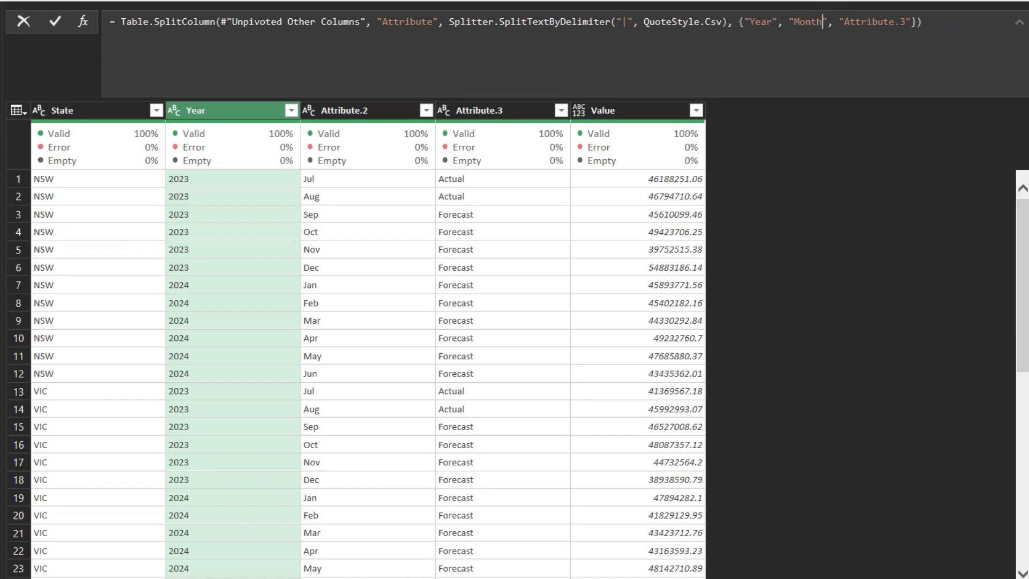